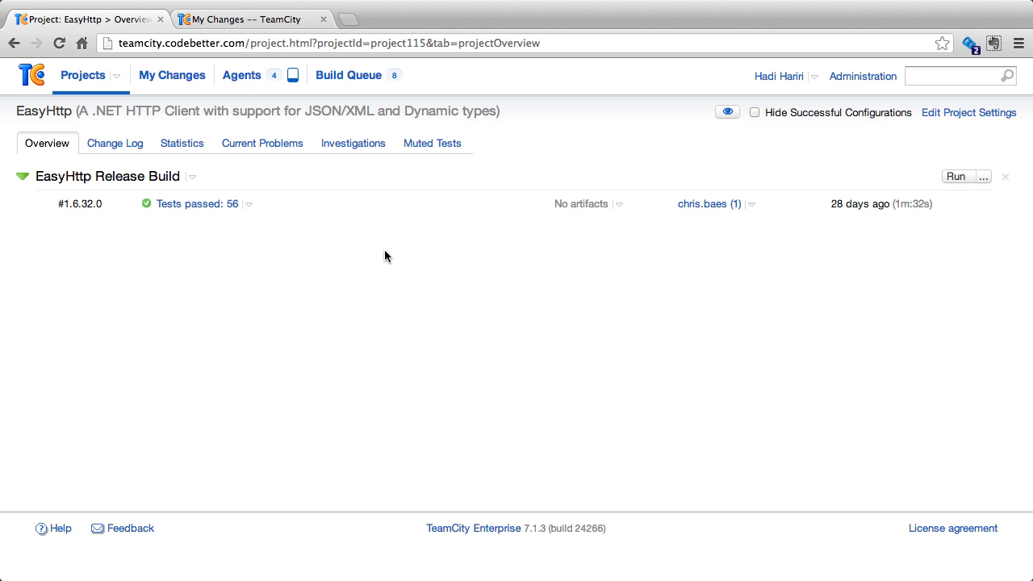
mouse_move(139, 223)
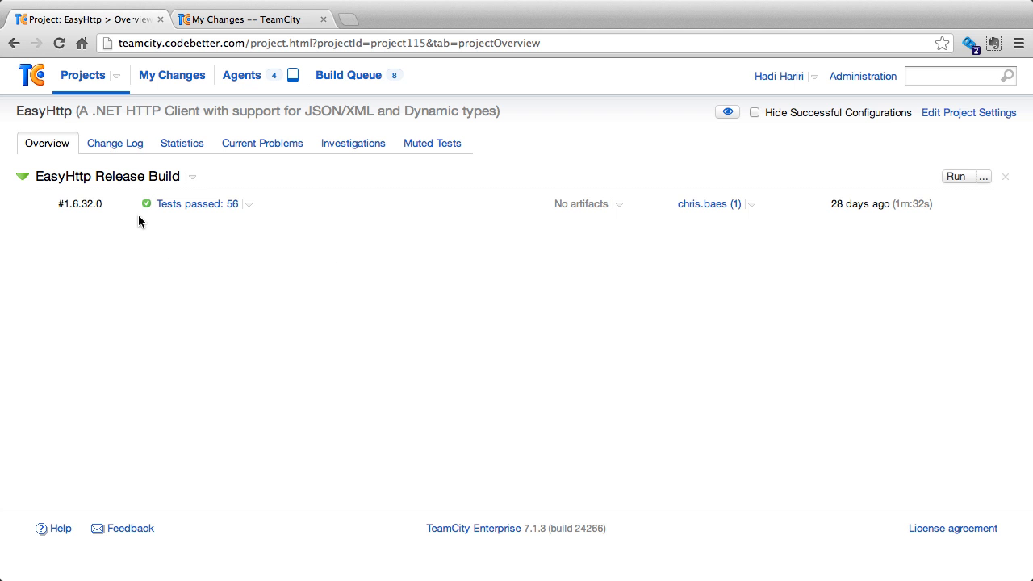
Show the EasyHttp project's Change Log listing 80 changes from all users.
click(114, 142)
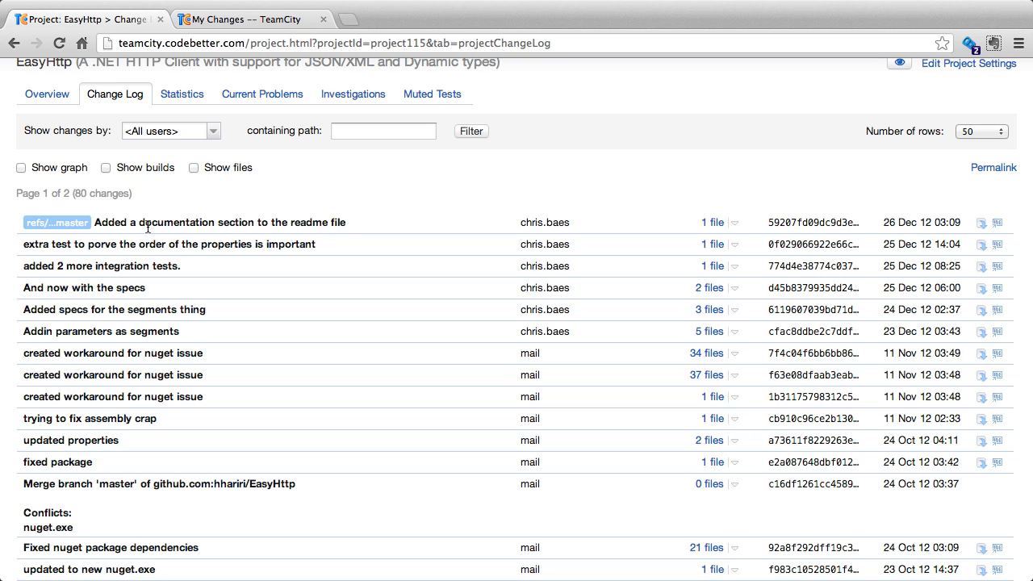
mouse_move(520, 255)
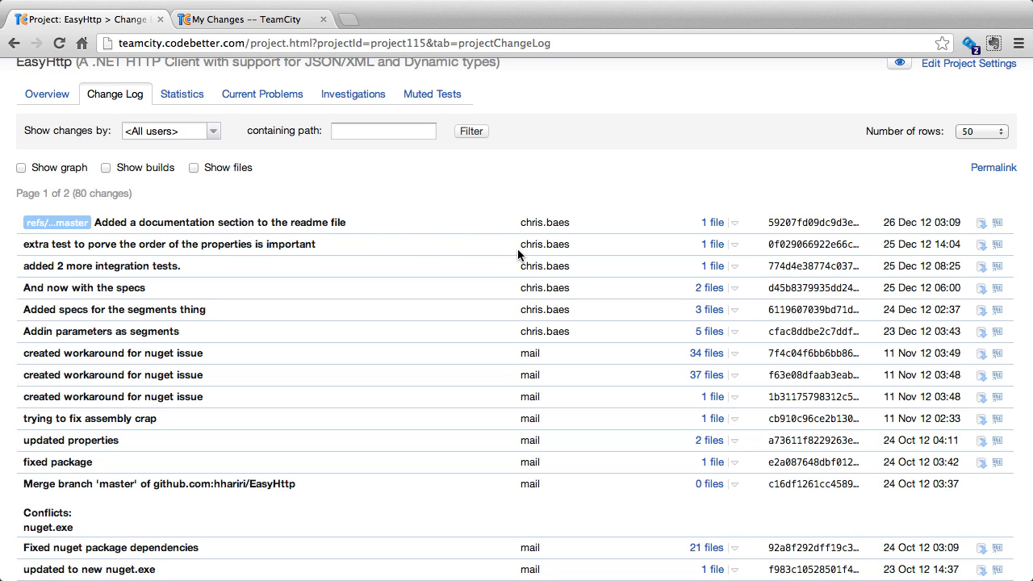
mouse_move(684, 226)
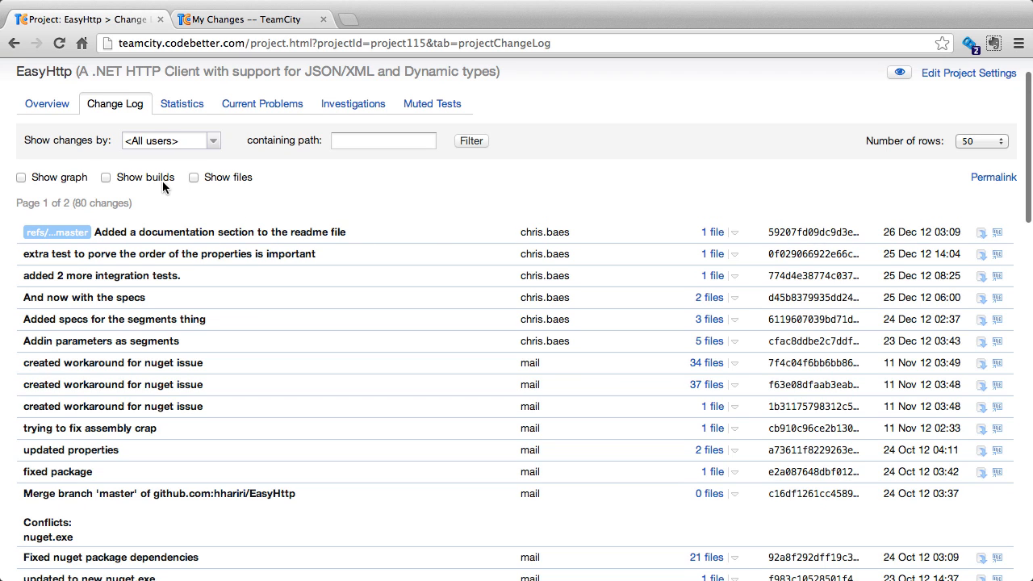
click(169, 141)
text(hadi)
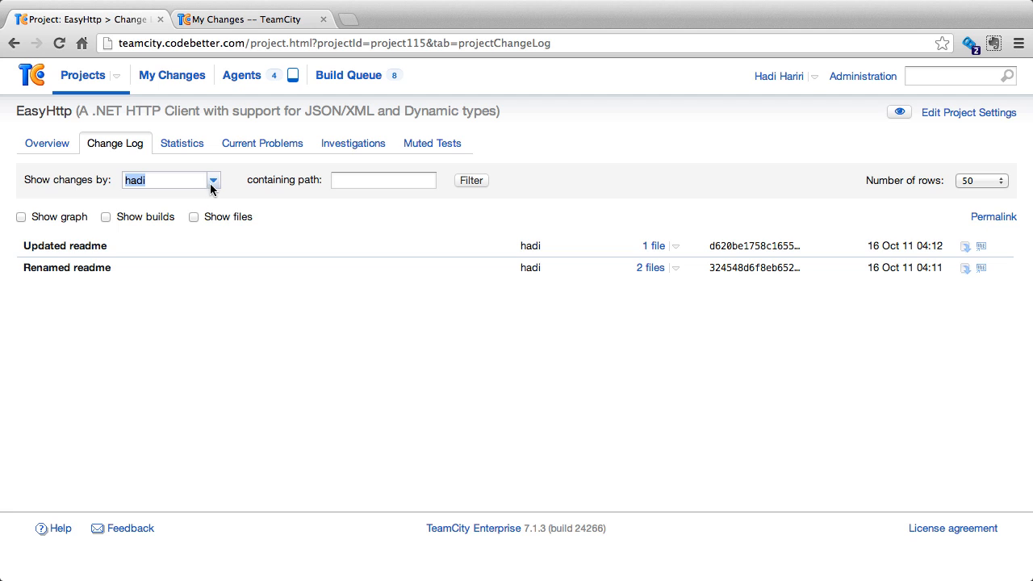
click(171, 181)
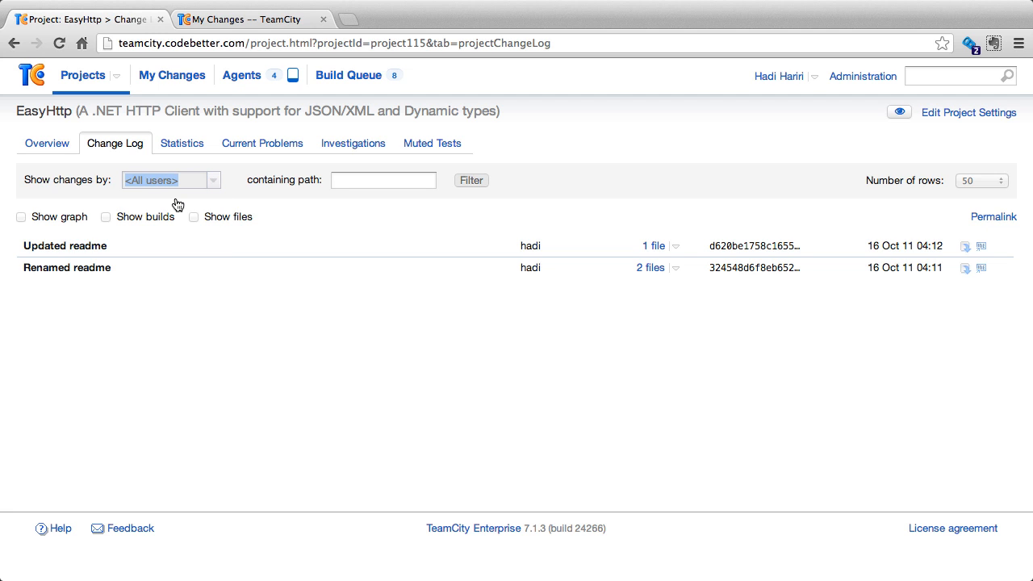
click(384, 180)
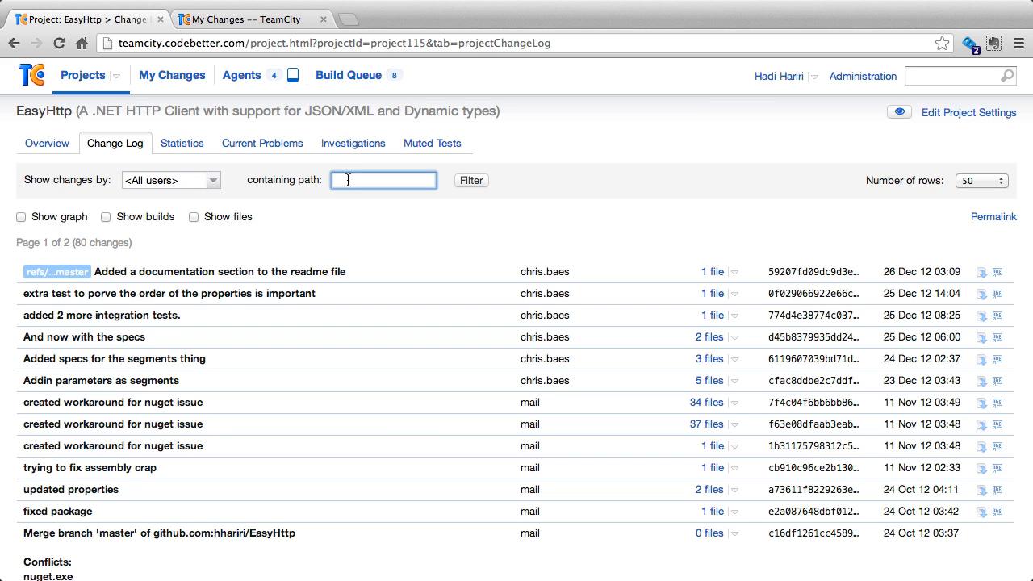
text(/Specs)
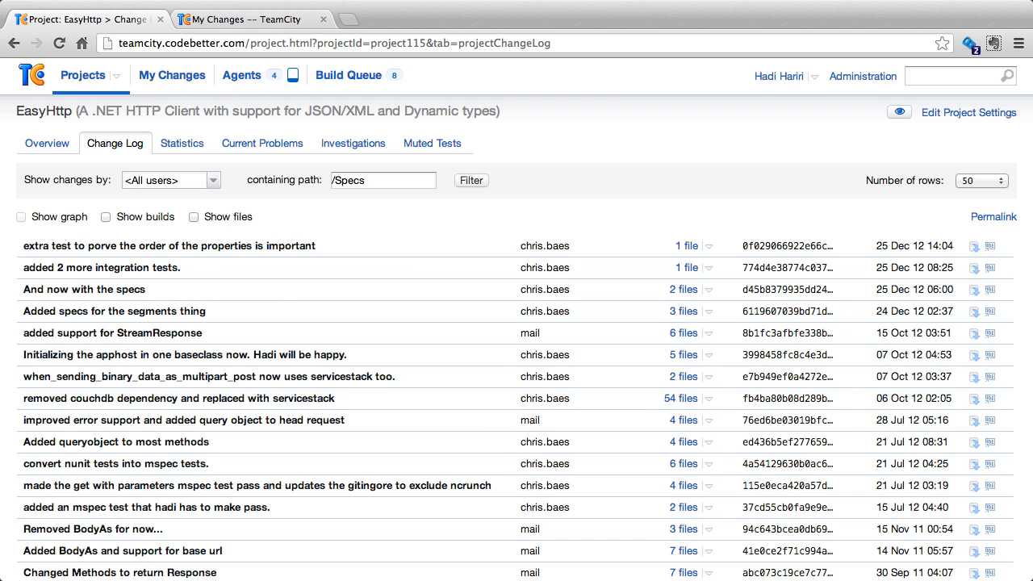
scroll(down, 3)
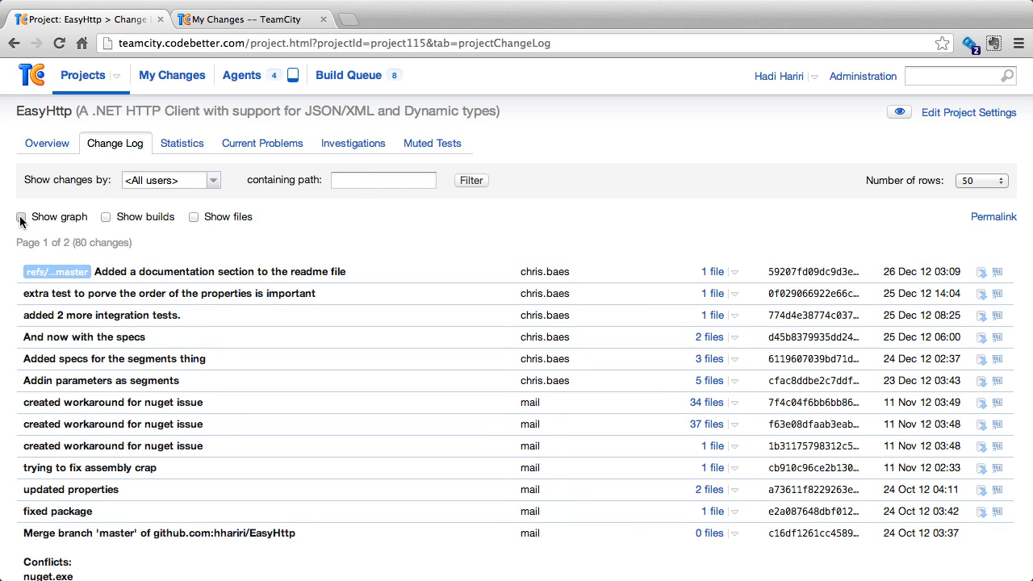
Enable Show graph and Show builds so release builds with test results interleave the commits.
click(23, 216)
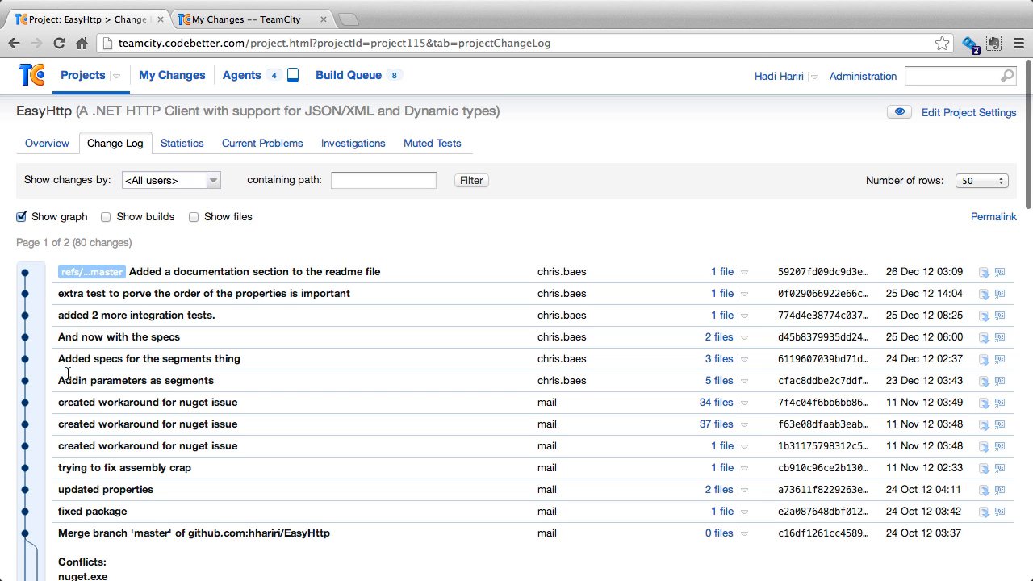
scroll(down, 3)
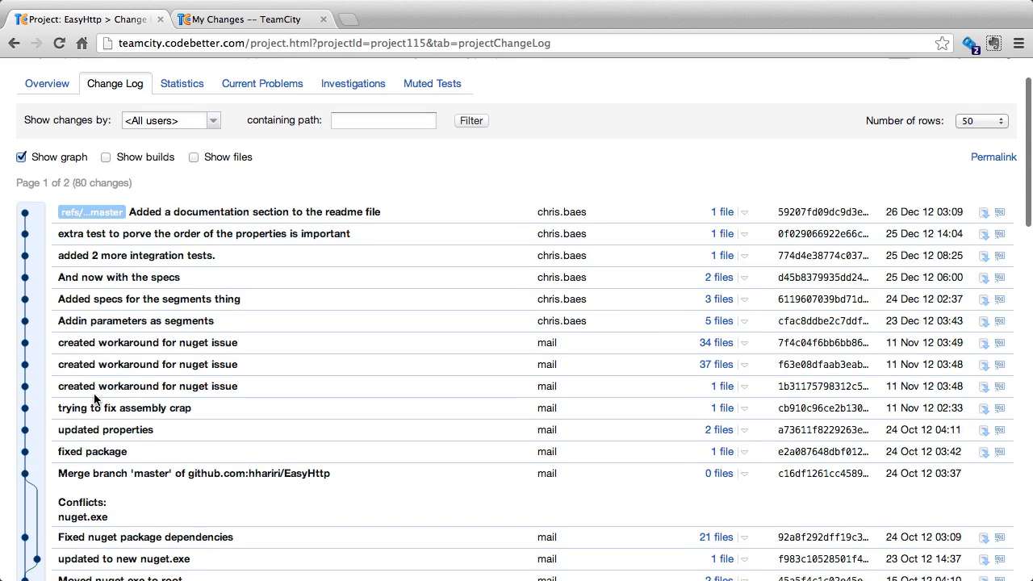
click(106, 156)
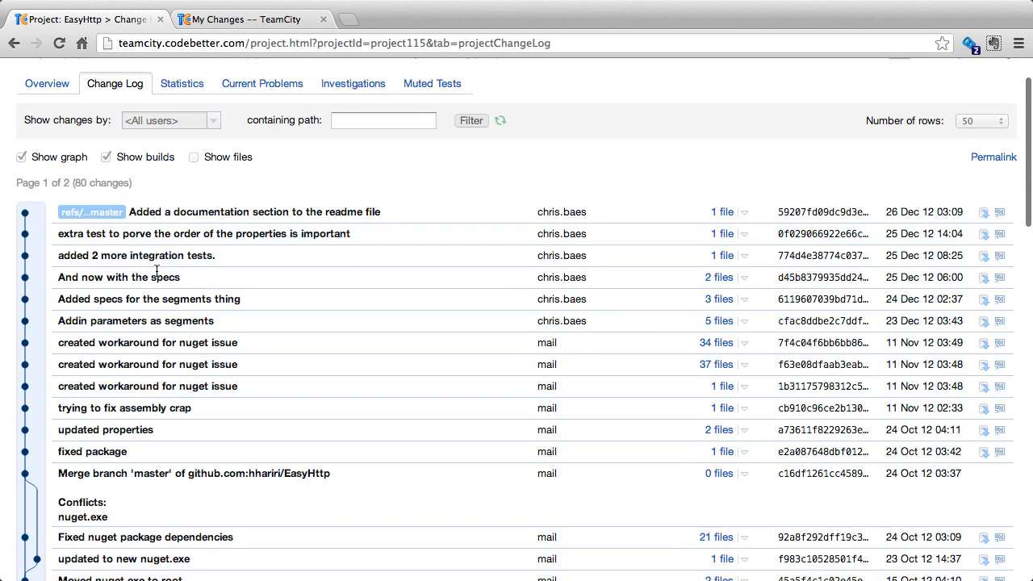
scroll(down, 3)
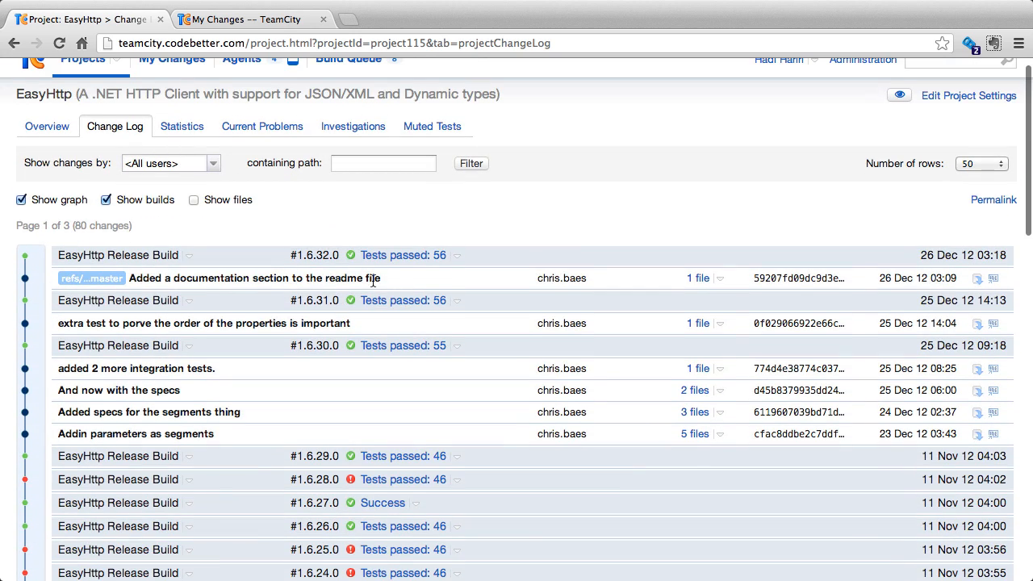
scroll(down, 3)
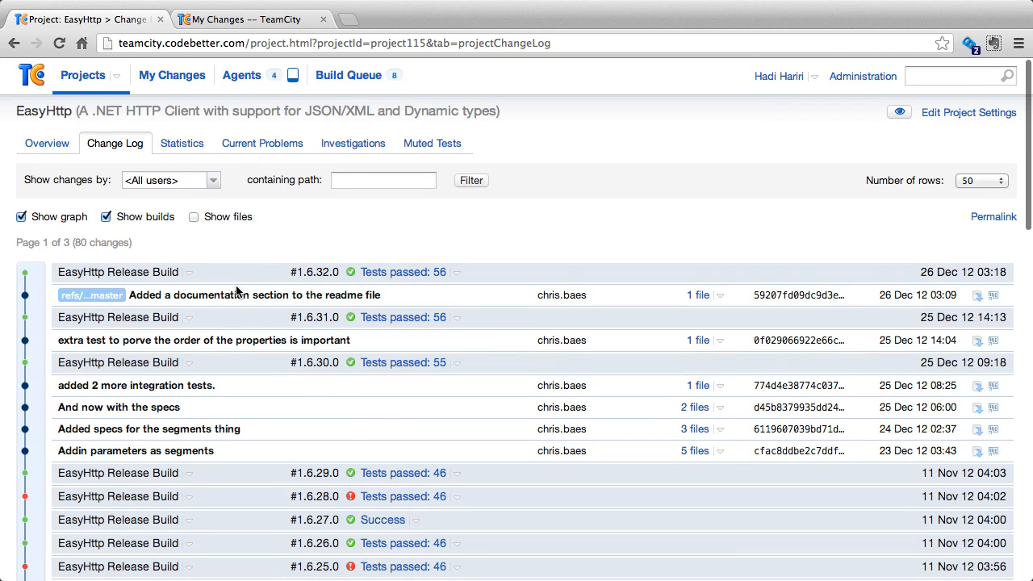
mouse_move(562, 310)
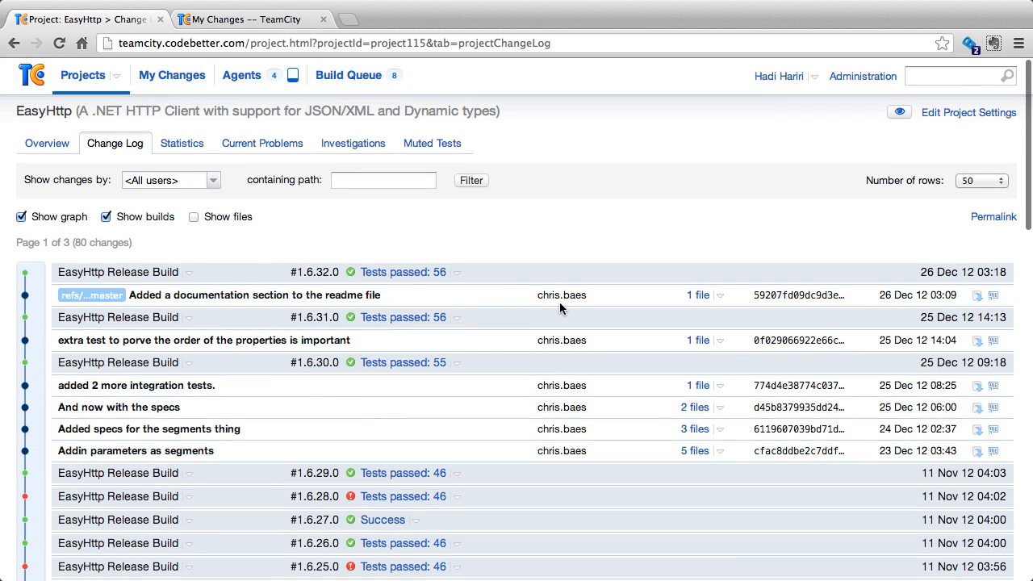
Preview the files touched by the specs change from its files dropdown.
click(720, 294)
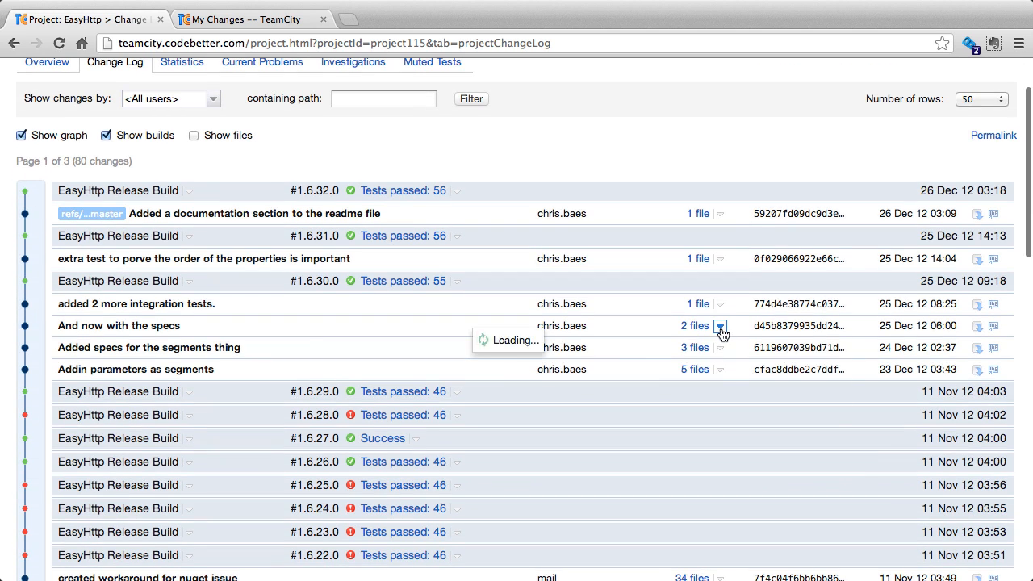
click(720, 326)
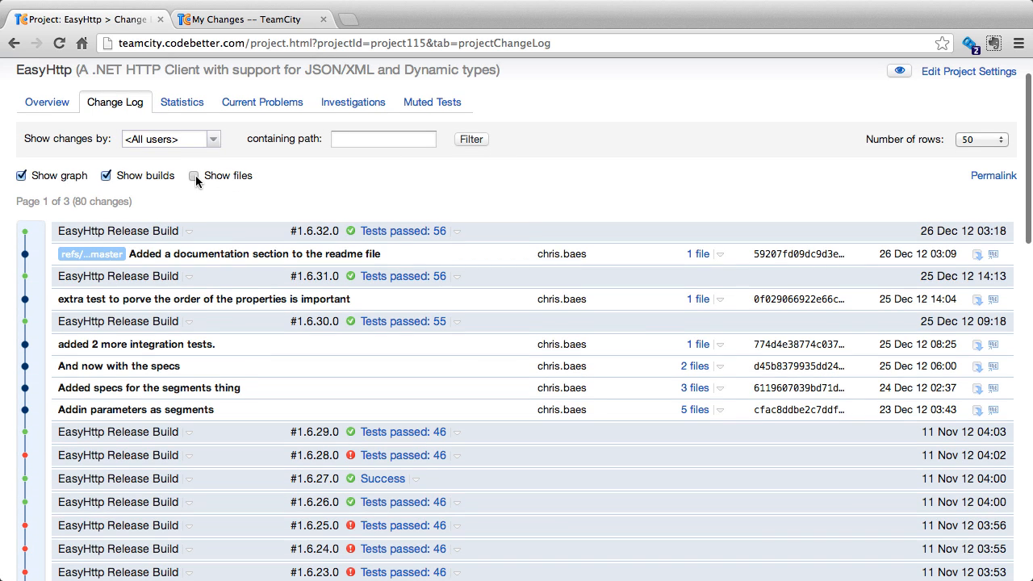
Enable Show files so each change lists its edited and added files, and scroll through them.
click(193, 174)
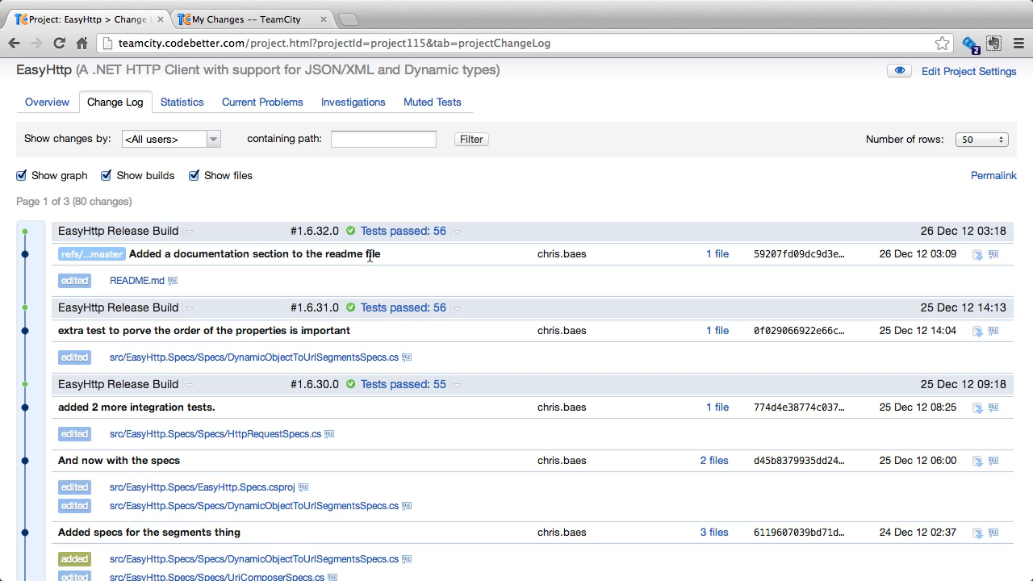
scroll(down, 3)
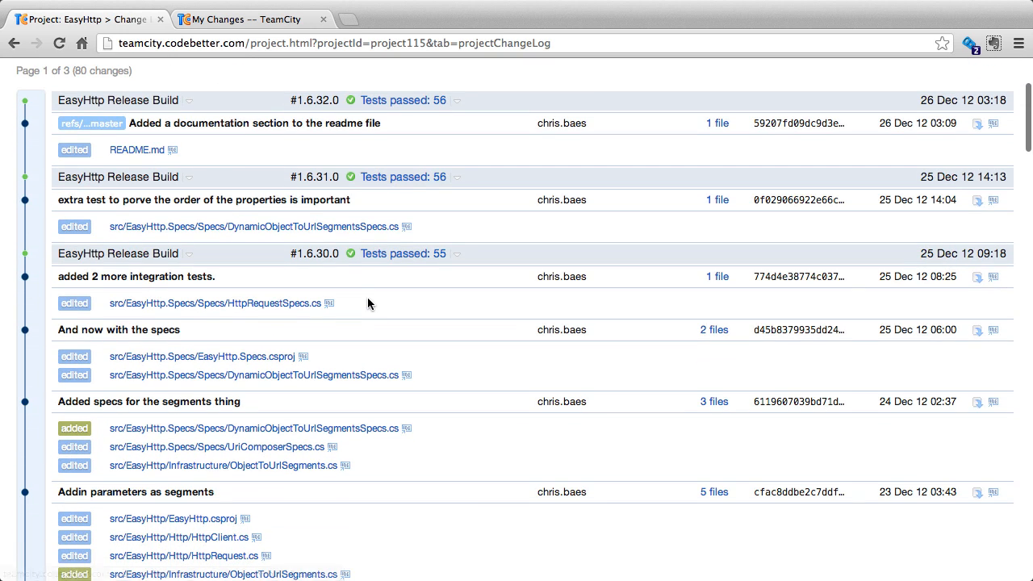
mouse_move(705, 318)
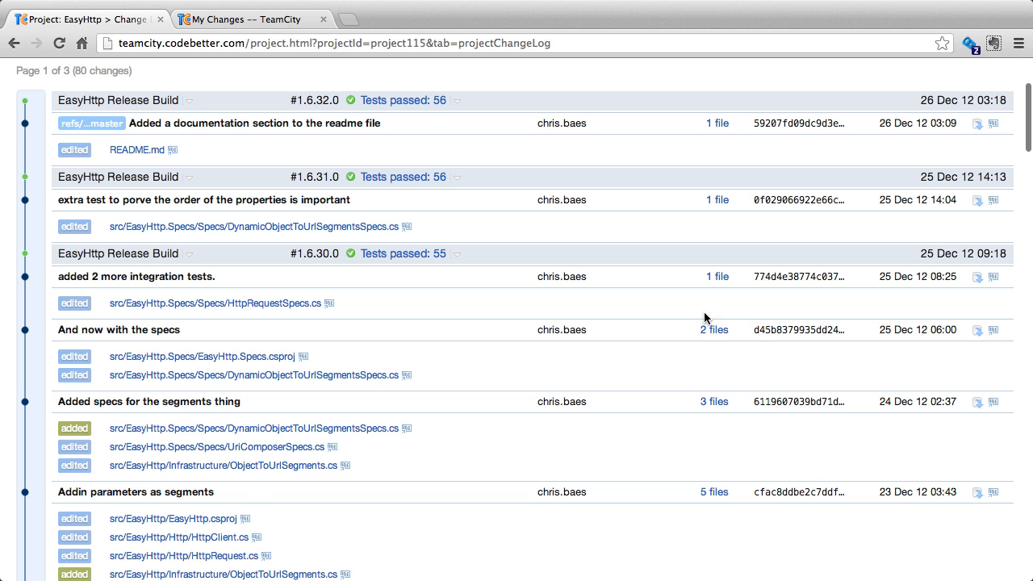
scroll(down, 3)
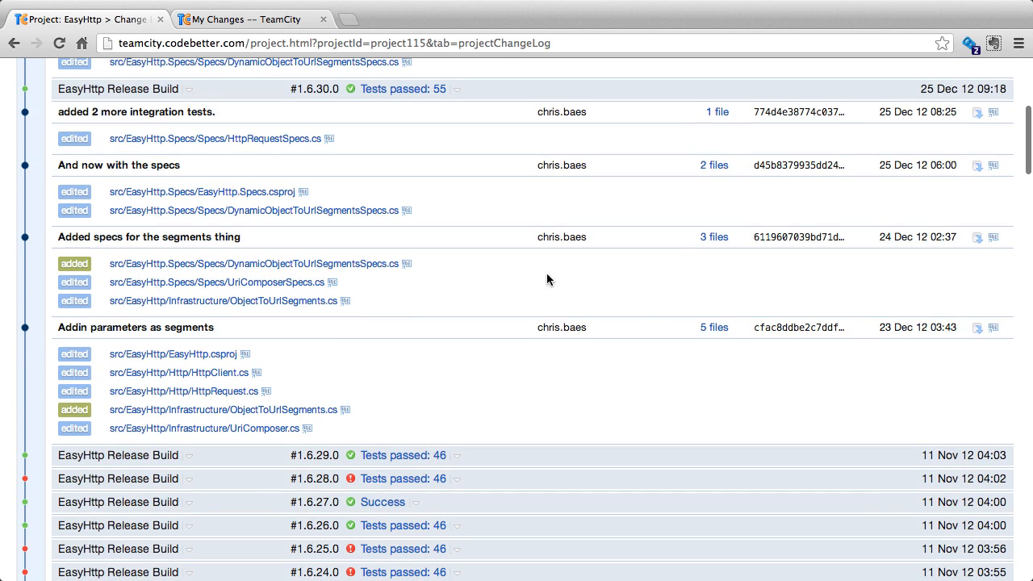
mouse_move(279, 302)
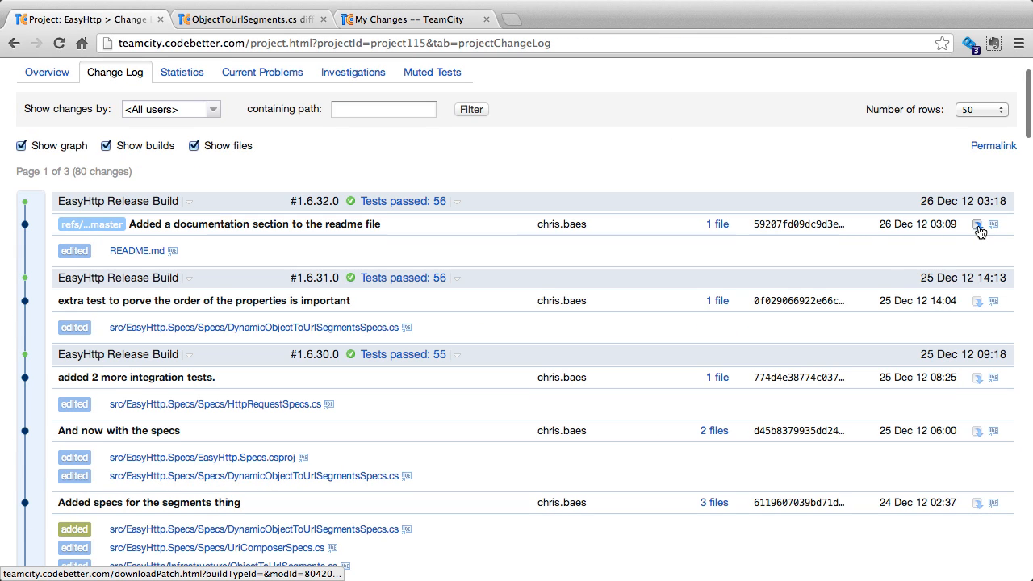
mouse_move(978, 224)
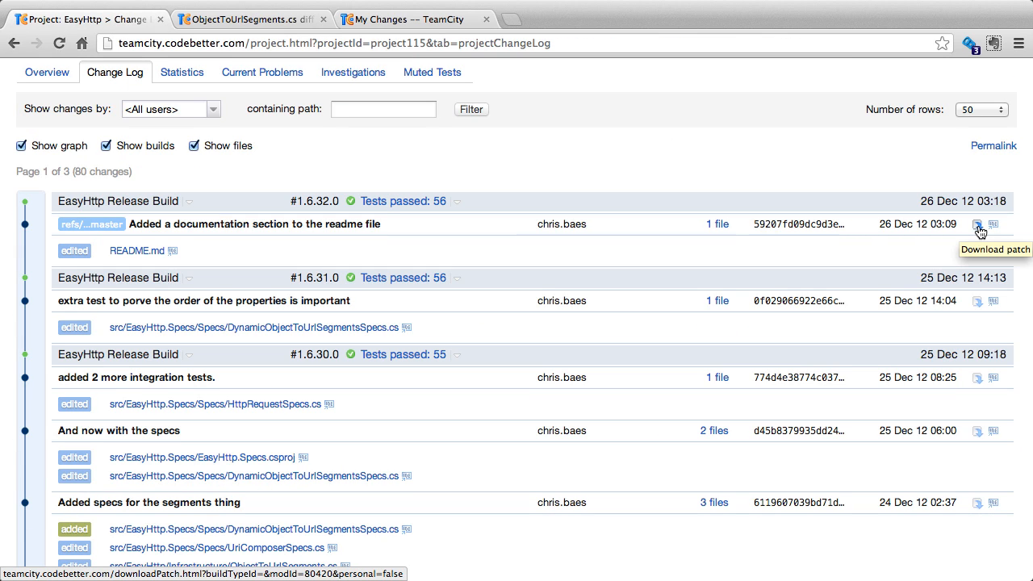
mouse_move(977, 232)
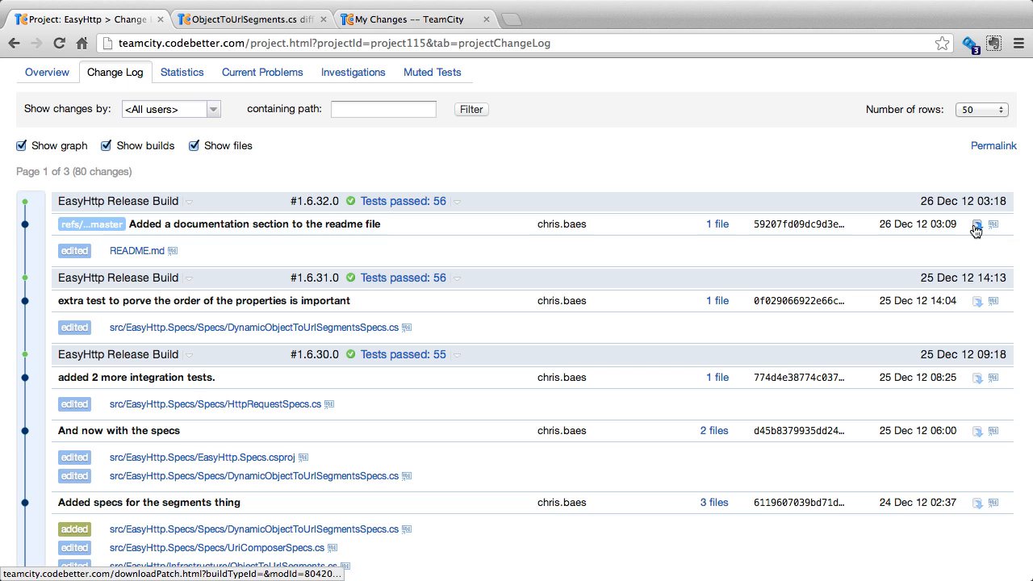
click(976, 224)
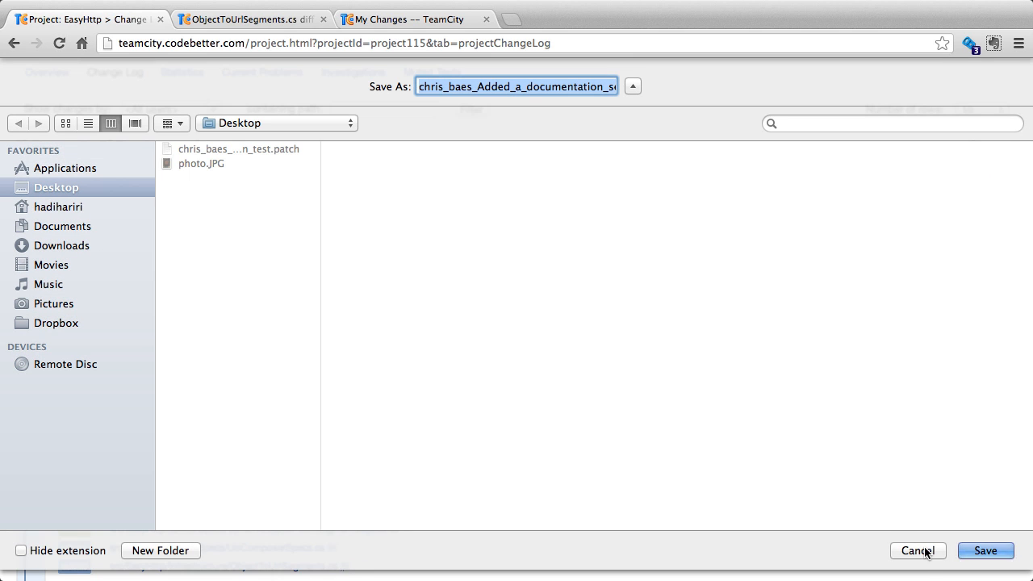
click(917, 550)
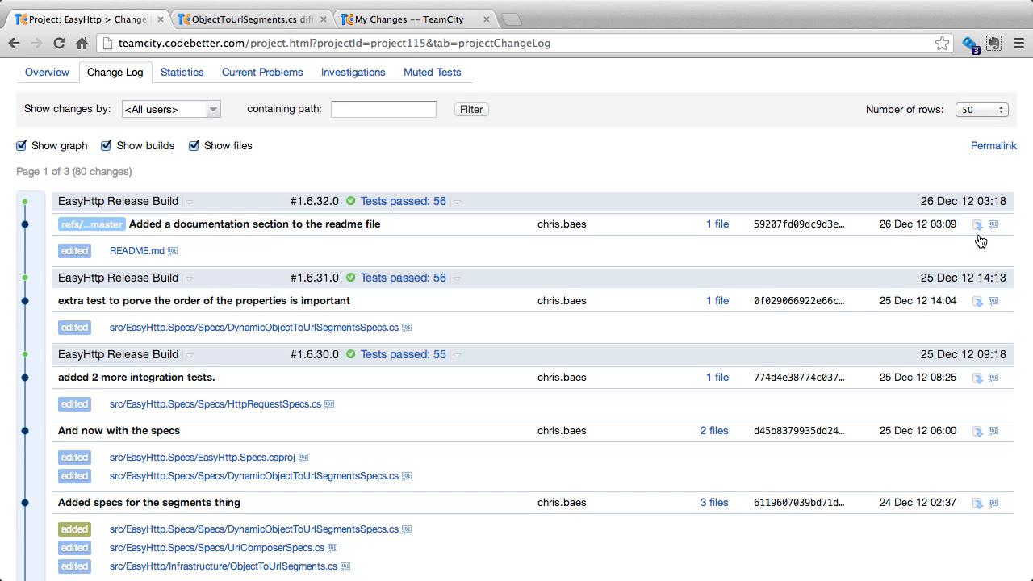
mouse_move(994, 225)
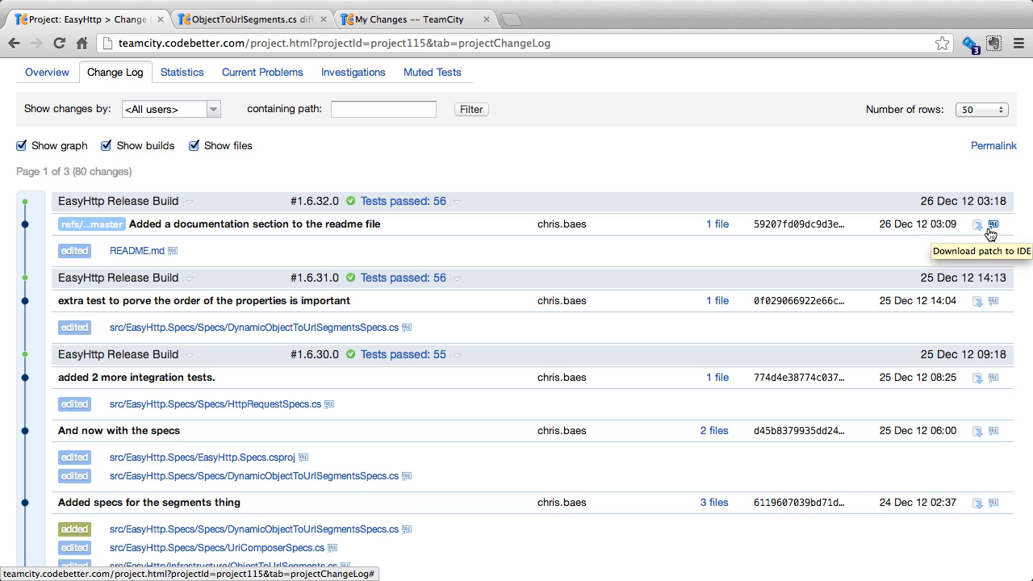
mouse_move(698, 196)
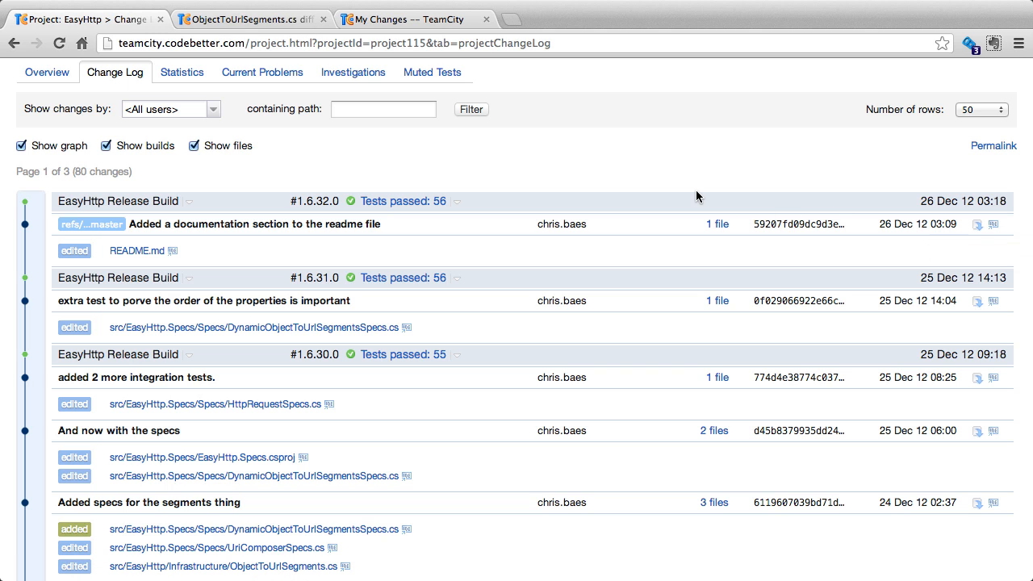
mouse_move(862, 249)
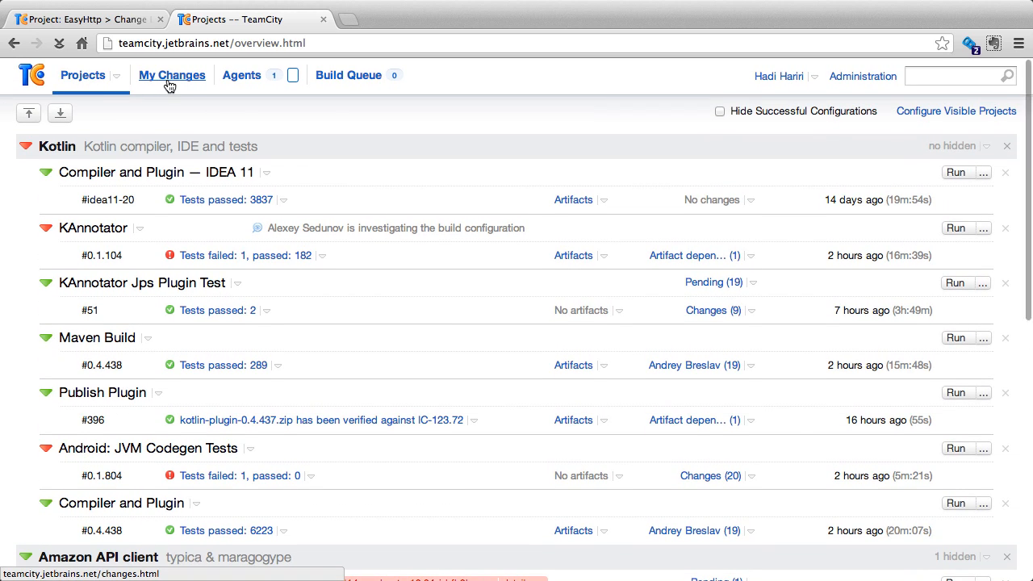
View the empty My Changes page on the jetbrains server, then return to the EasyHttp Change Log.
click(171, 76)
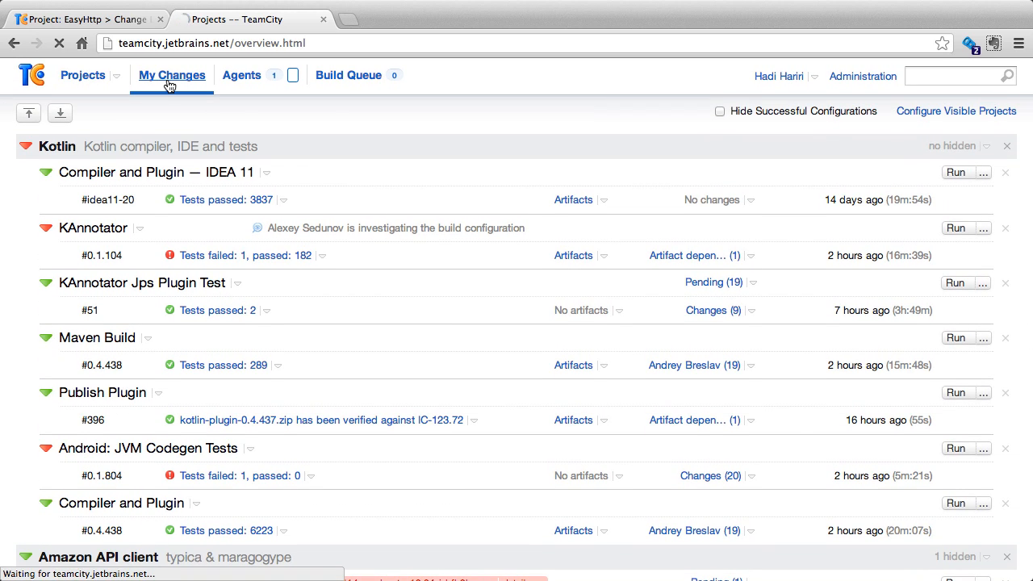
click(172, 76)
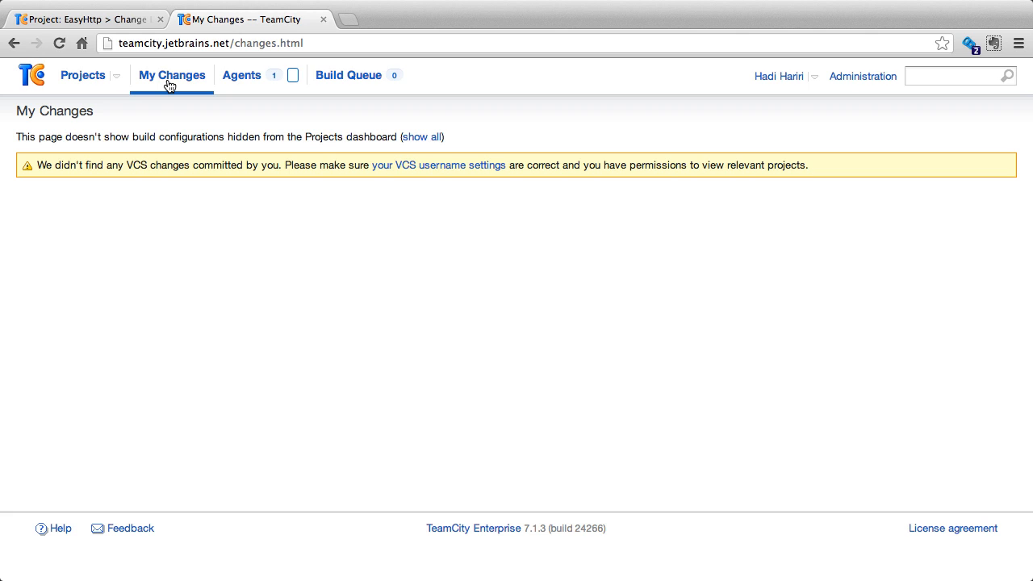
click(81, 20)
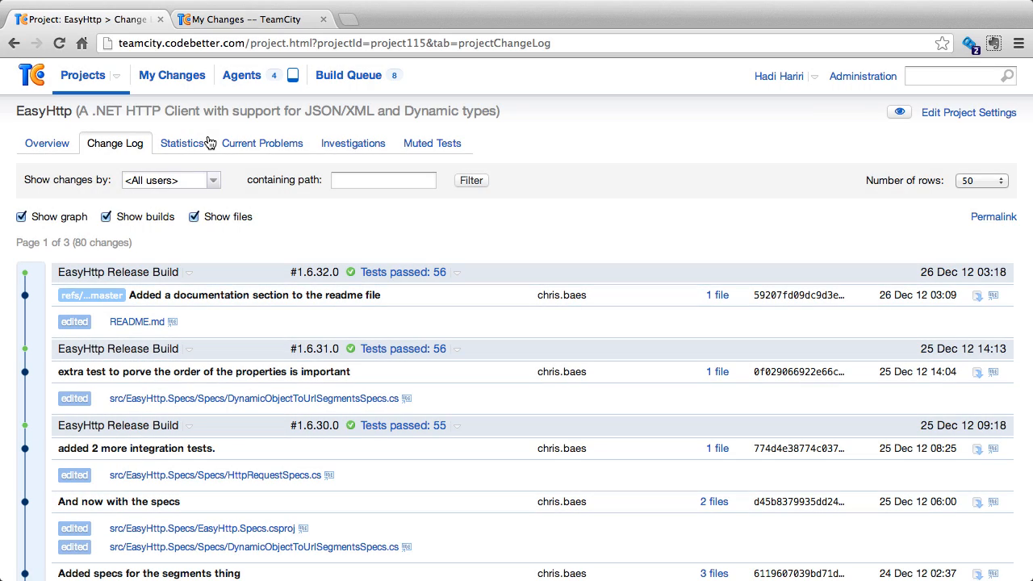
Show My Changes on the codebetter server across all projects, with failed-test notes visible.
click(171, 75)
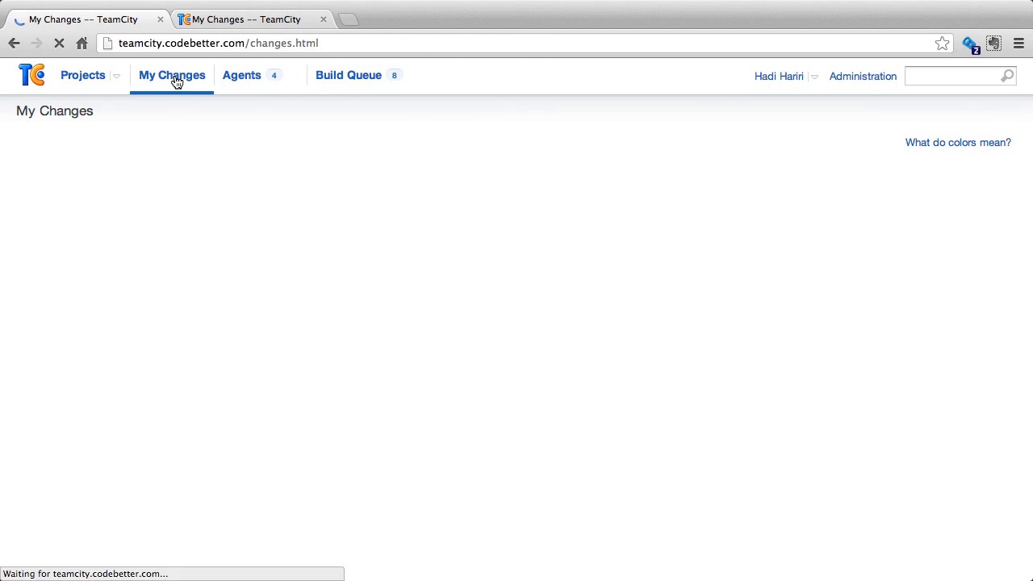
click(171, 76)
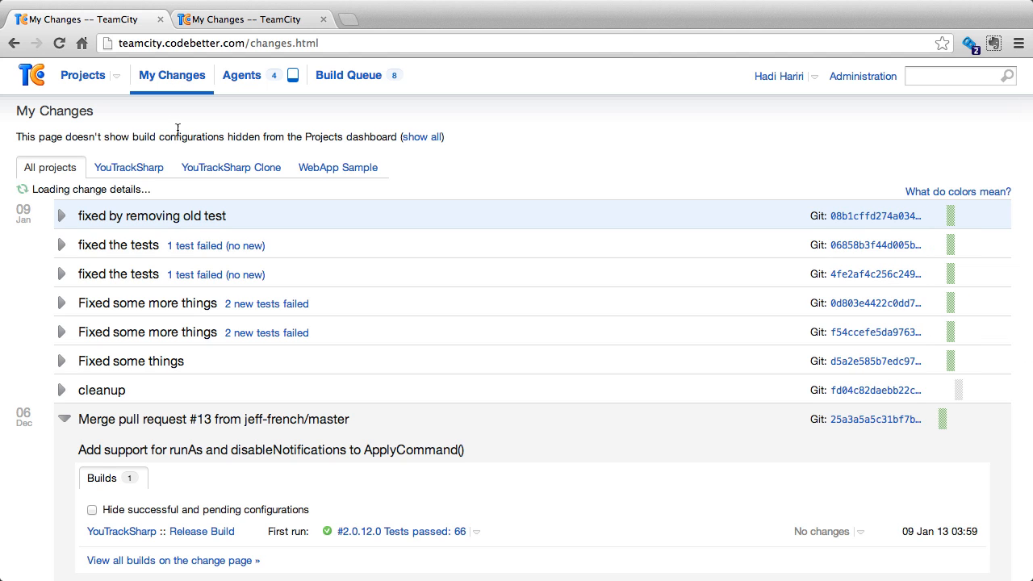
mouse_move(180, 168)
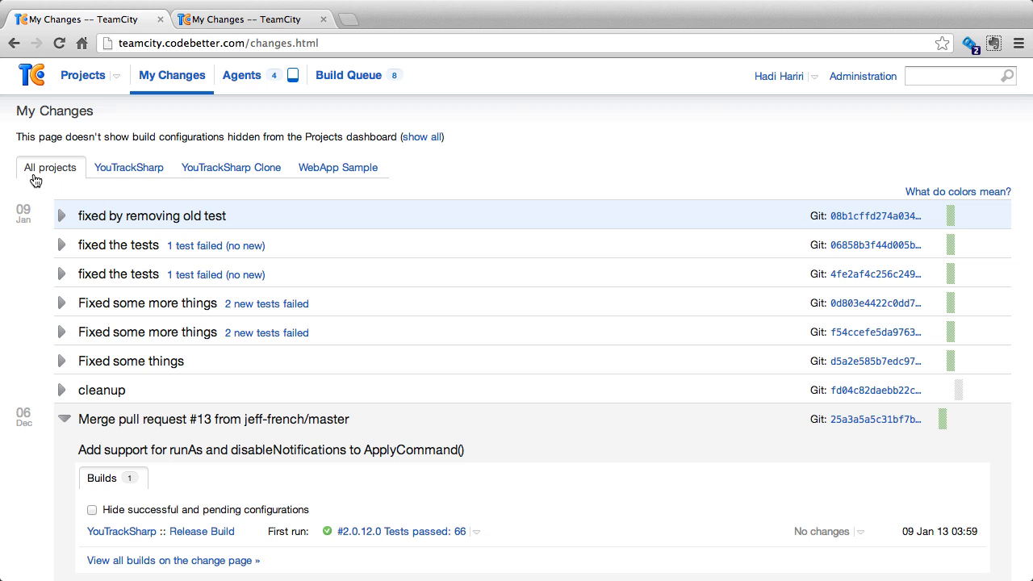
scroll(down, 3)
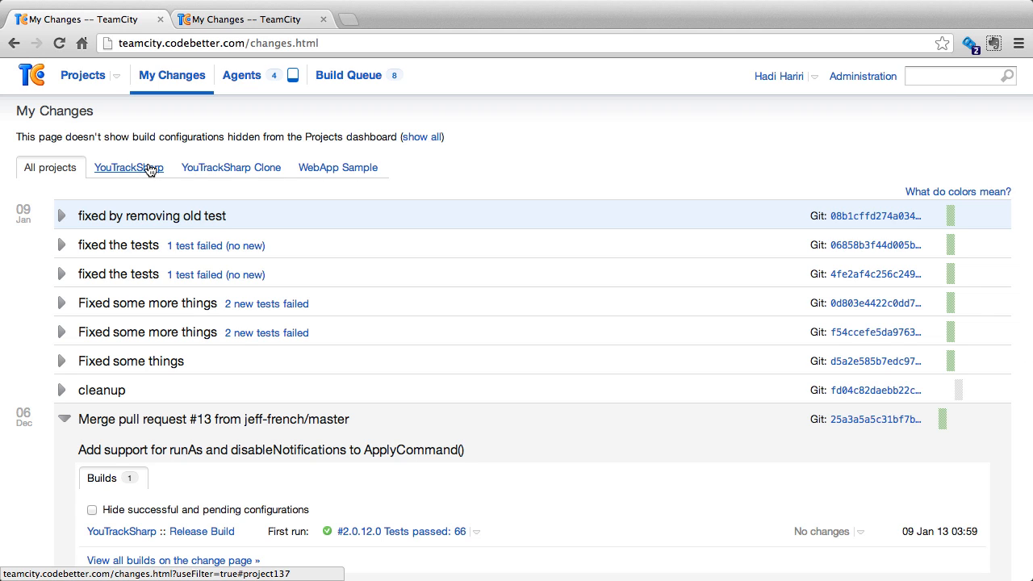
Limit My Changes to YouTrackSharp and expand merge pull request #13 to see its passing Release Build.
click(129, 166)
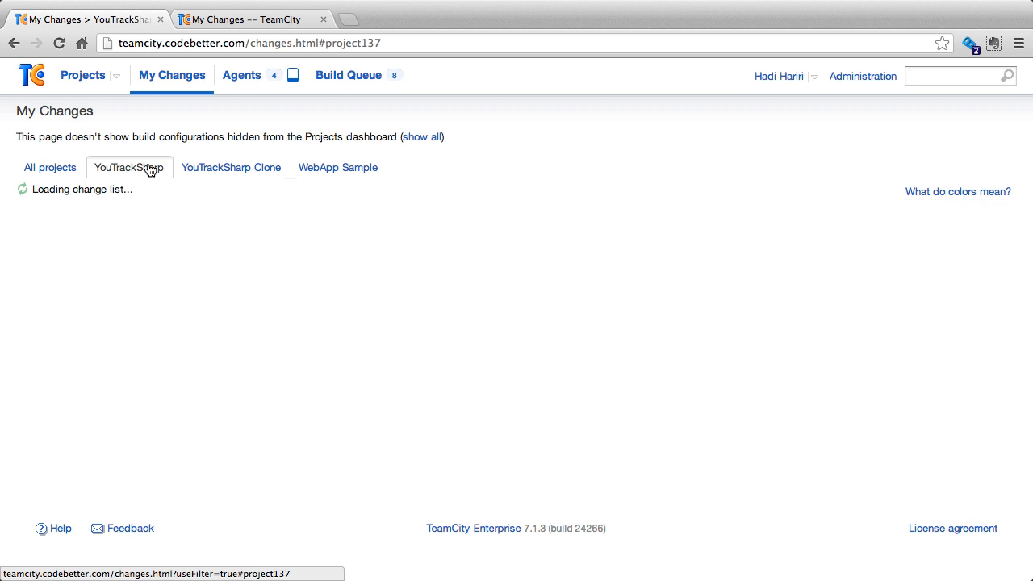
click(129, 166)
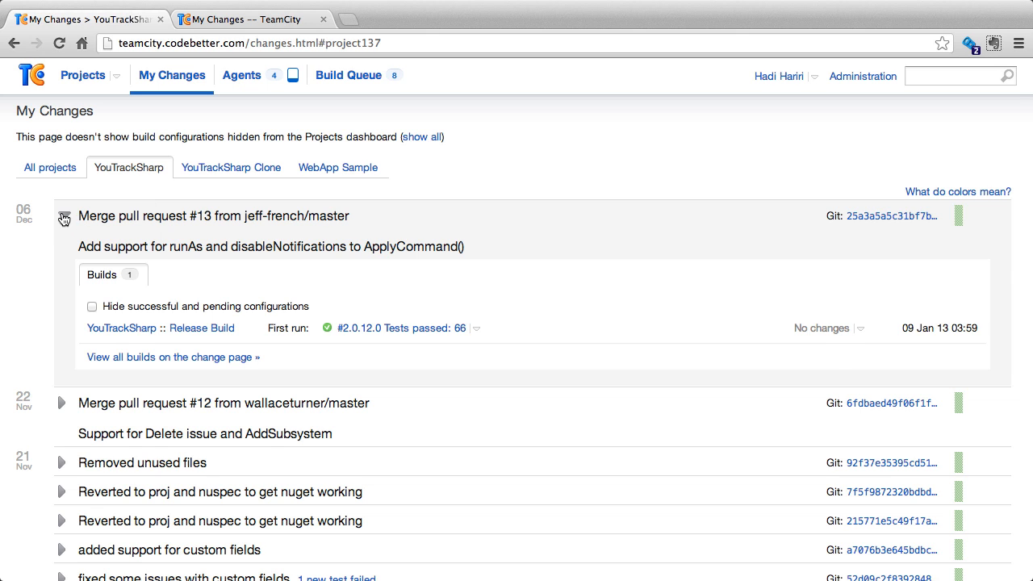
click(61, 216)
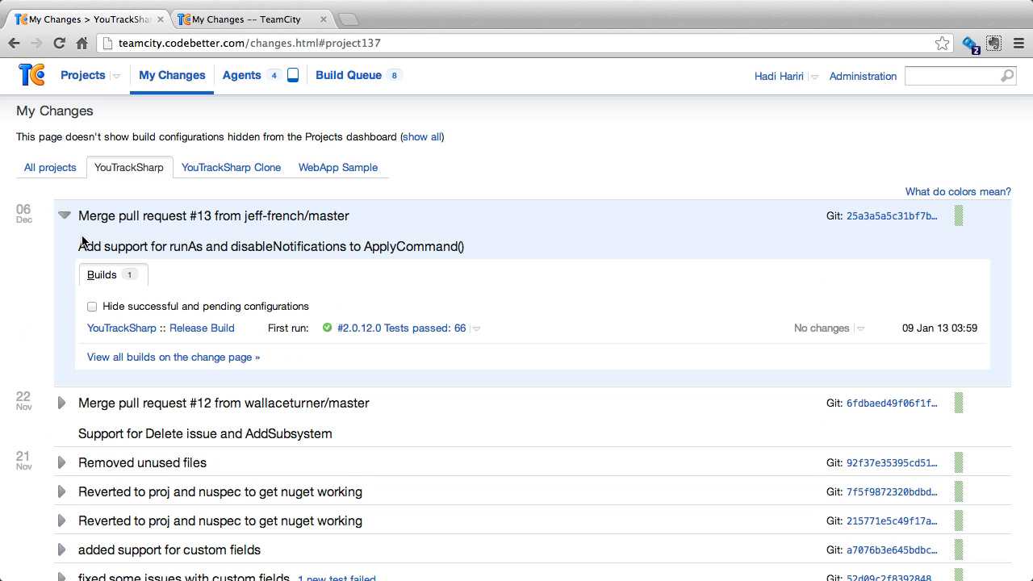
scroll(down, 3)
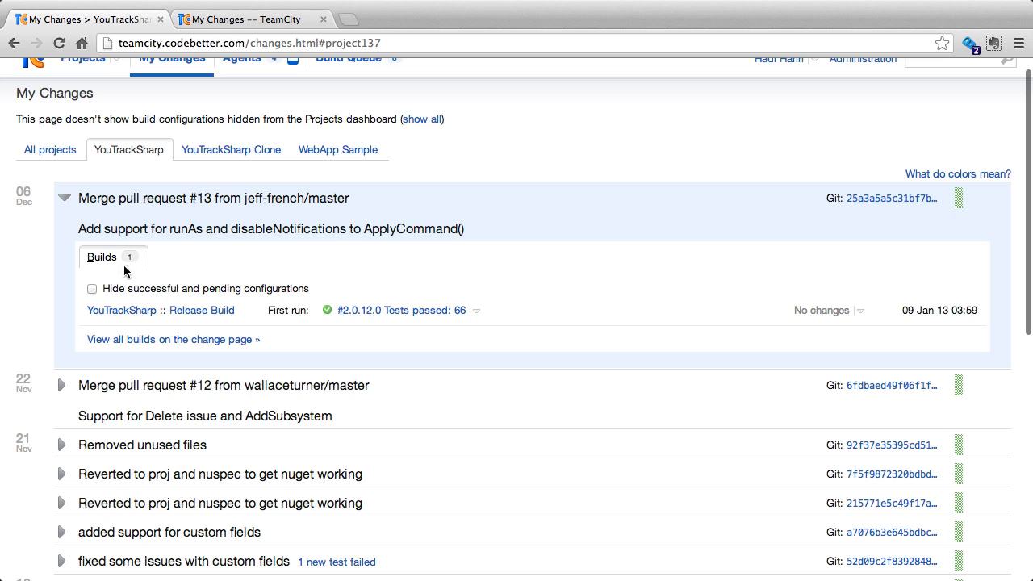
mouse_move(422, 310)
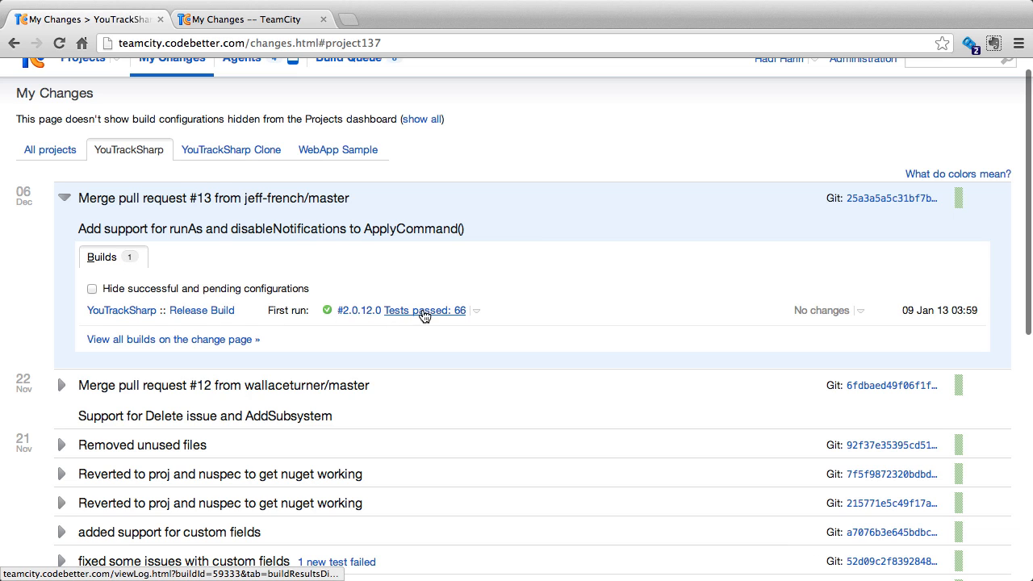
click(478, 309)
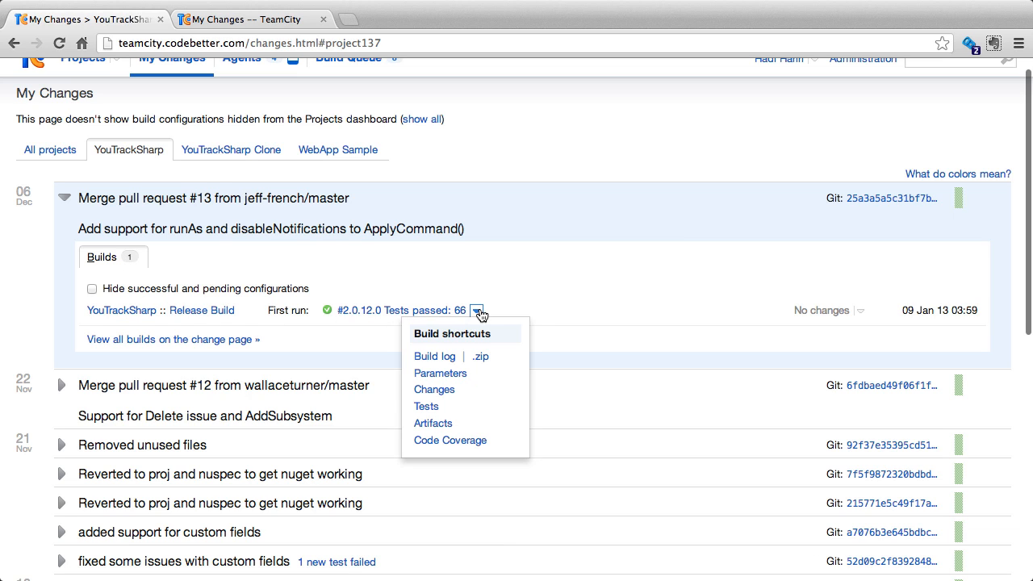
mouse_move(441, 371)
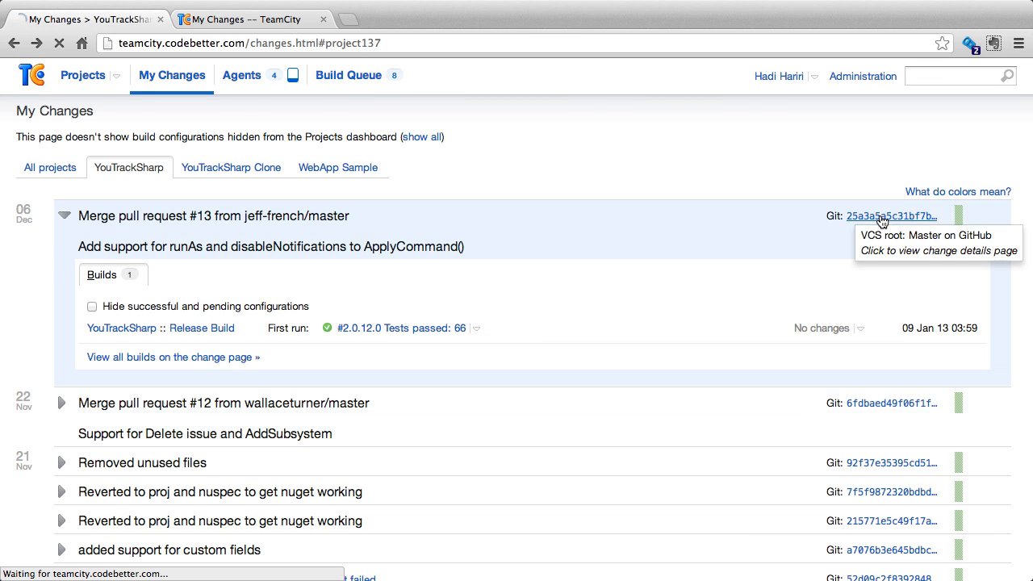
View pull request #13's details page, its Problems & Tests and its Builds.
click(891, 216)
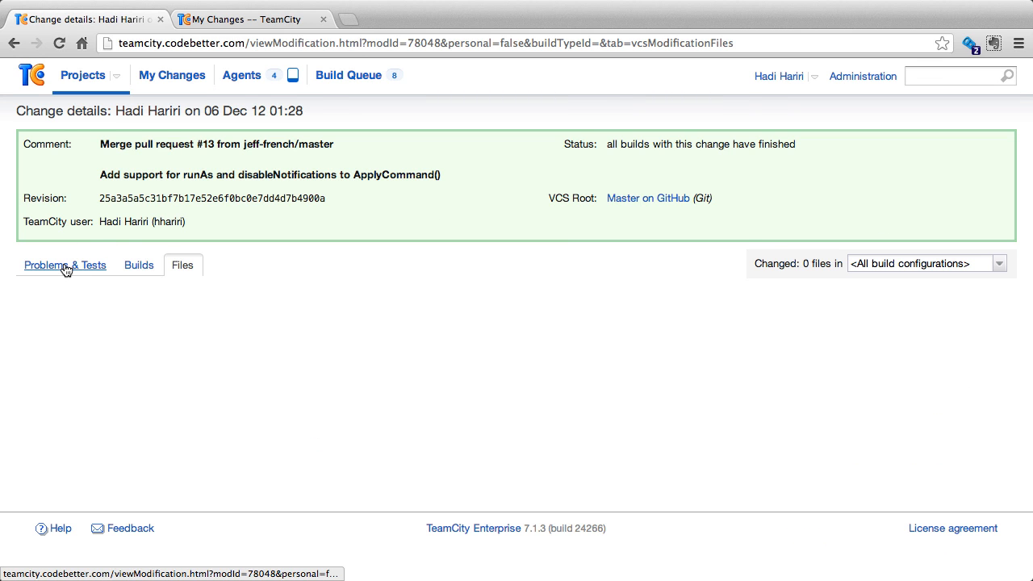
click(65, 265)
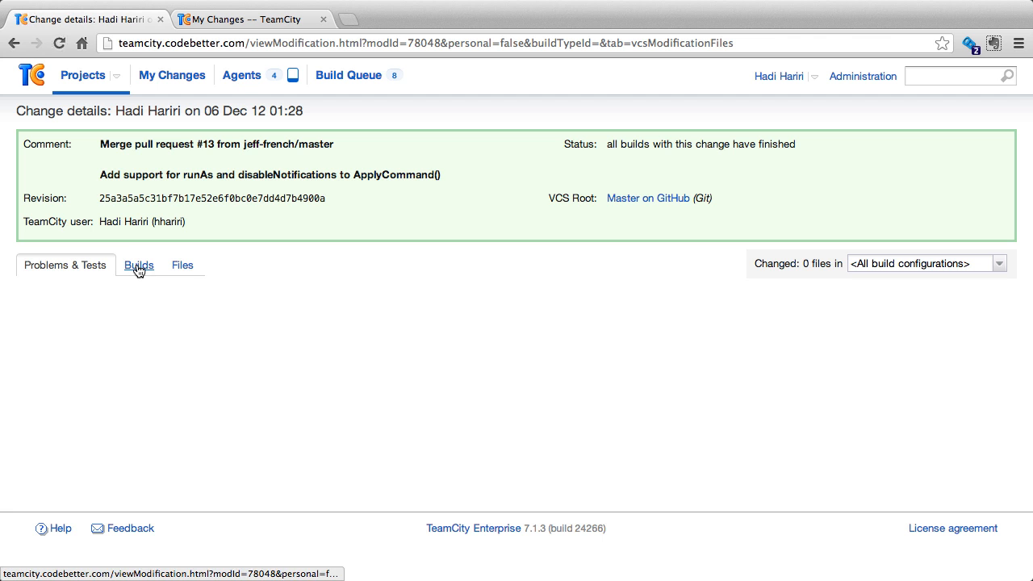
click(139, 264)
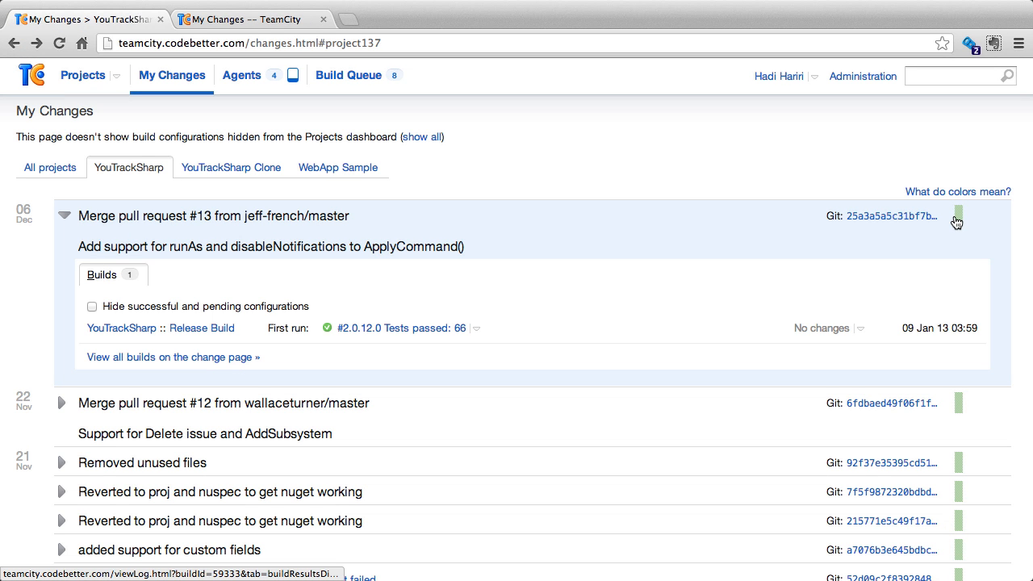
mouse_move(953, 254)
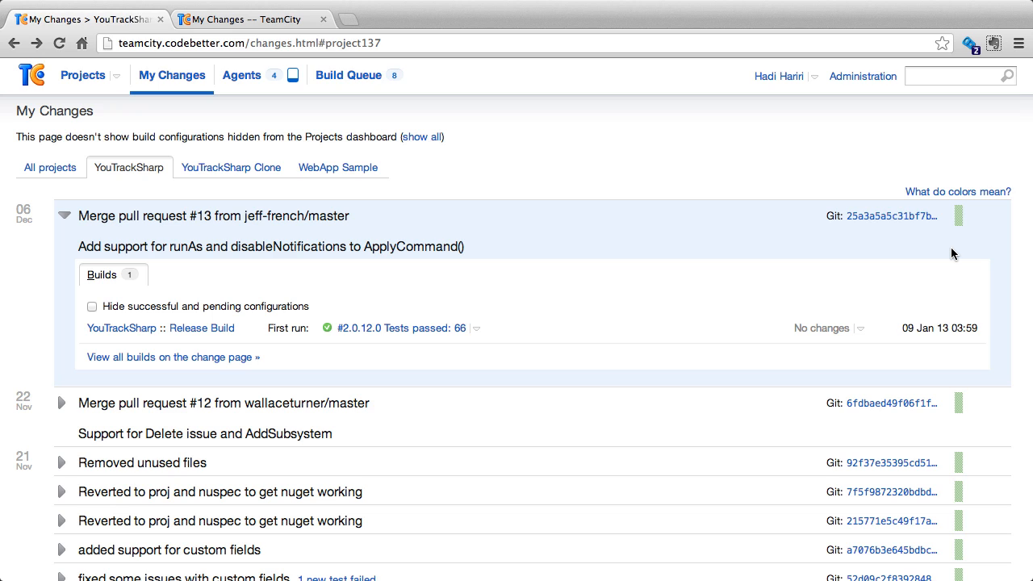
mouse_move(967, 207)
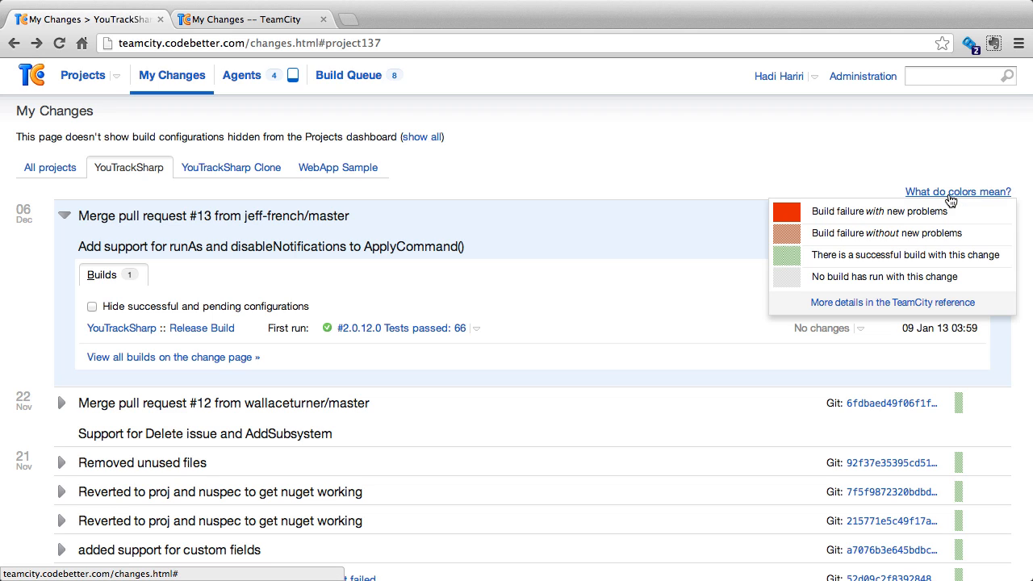
Scroll the YouTrackSharp changes page with the colour legend shown.
scroll(down, 3)
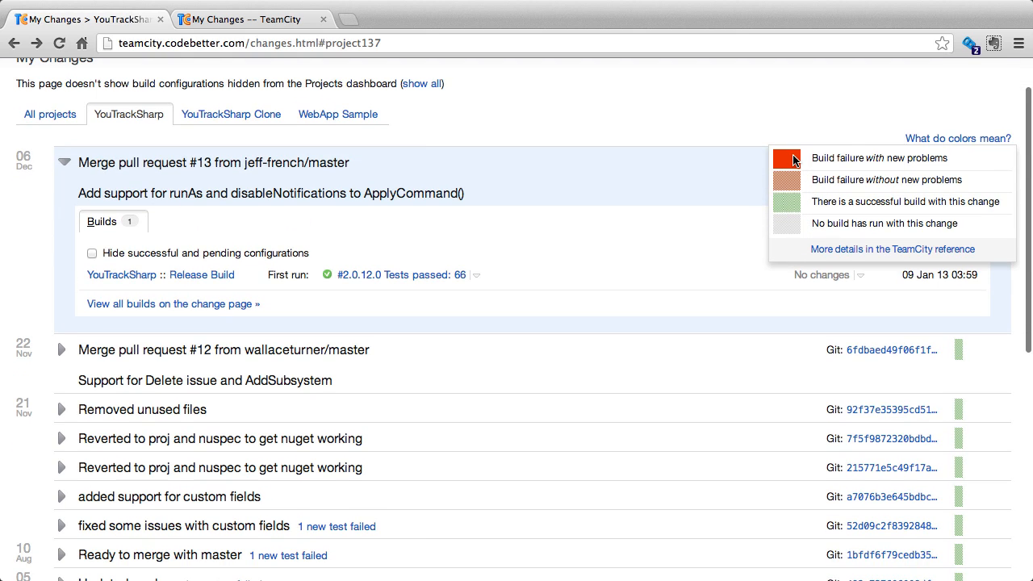
mouse_move(810, 167)
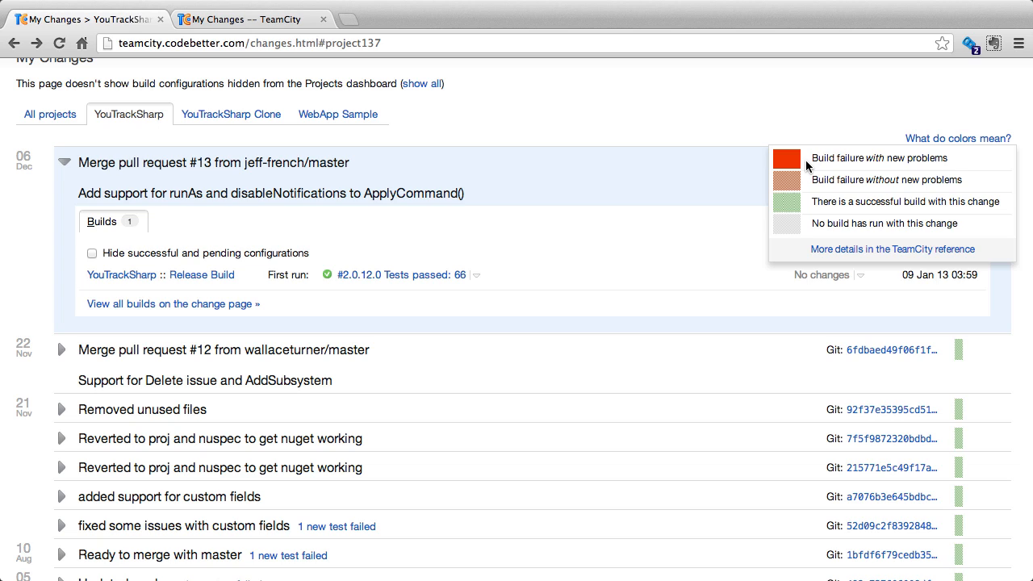
mouse_move(793, 189)
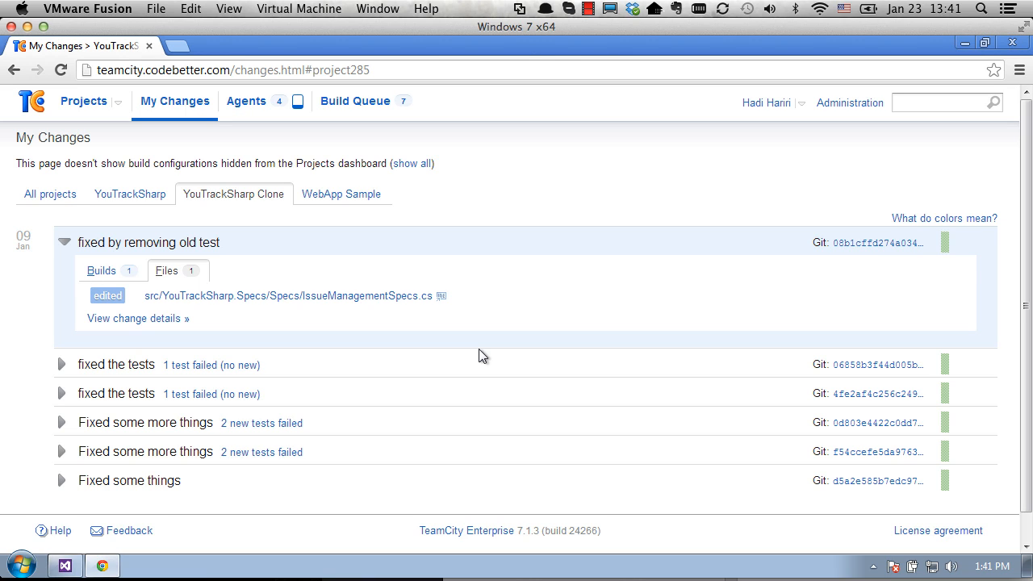
mouse_move(439, 316)
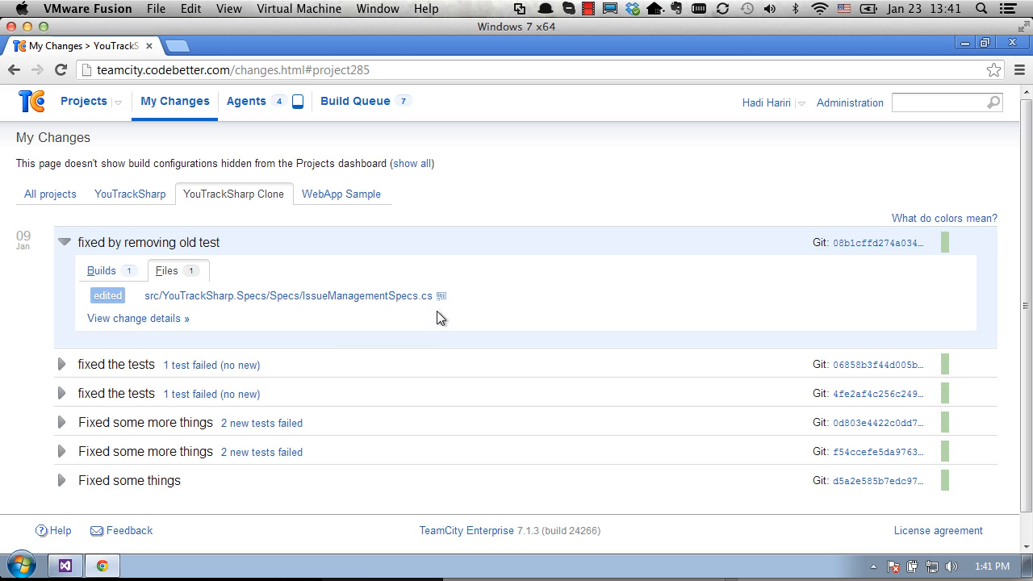
mouse_move(443, 295)
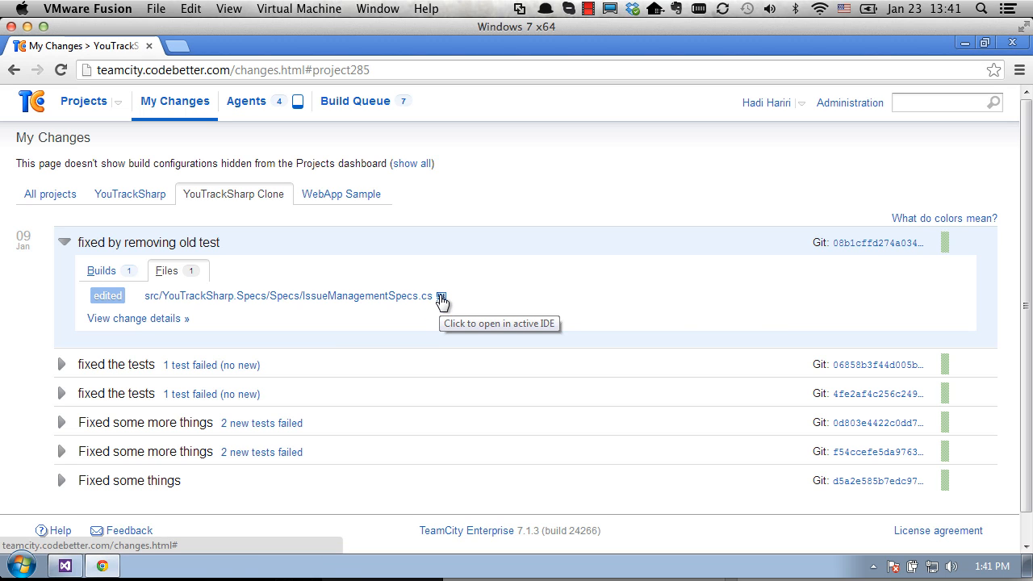
mouse_move(442, 300)
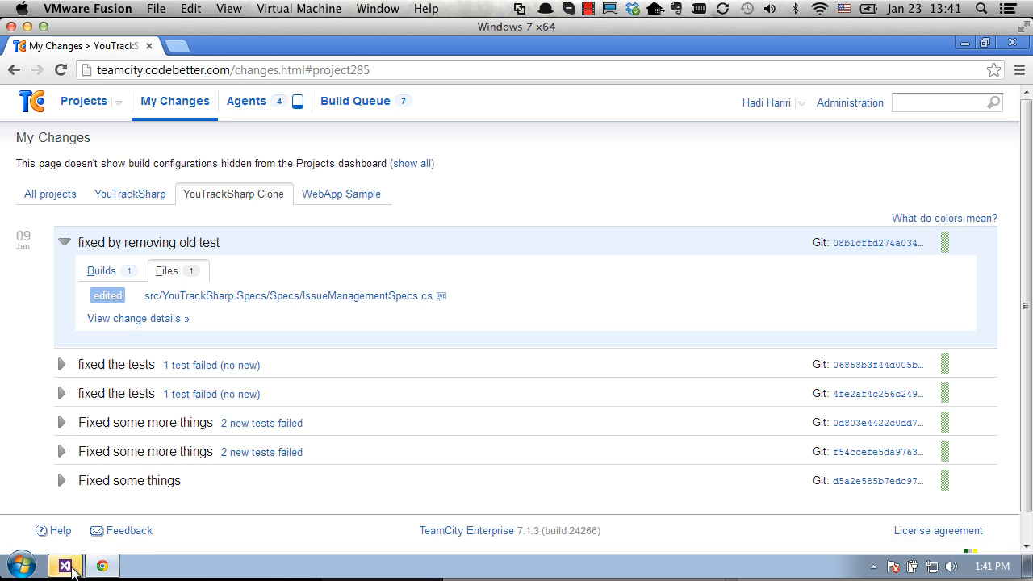
Check IssueManagementSpecs.cs opened in Visual Studio, then return to the browser to view its diff.
click(65, 565)
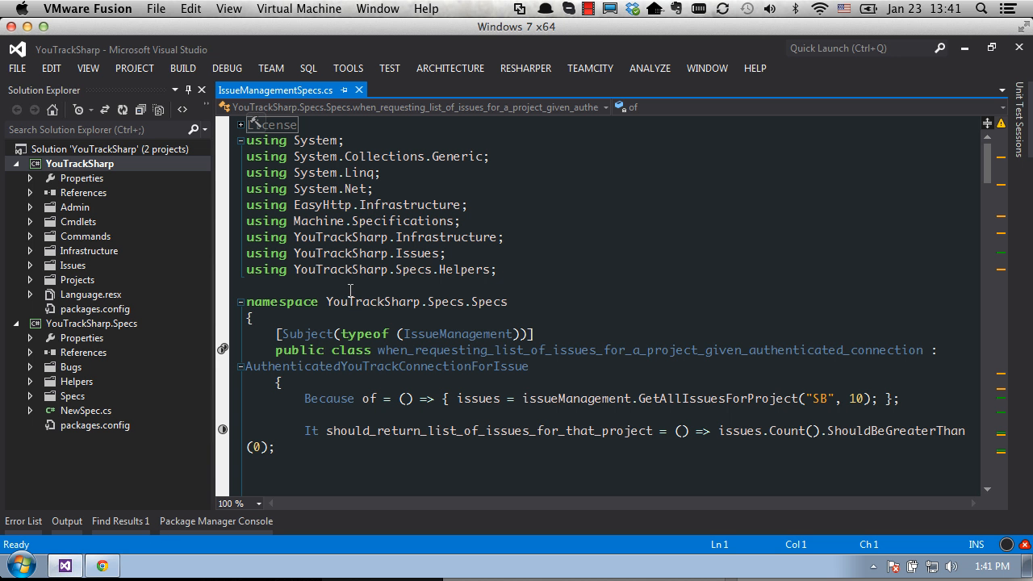
scroll(down, 3)
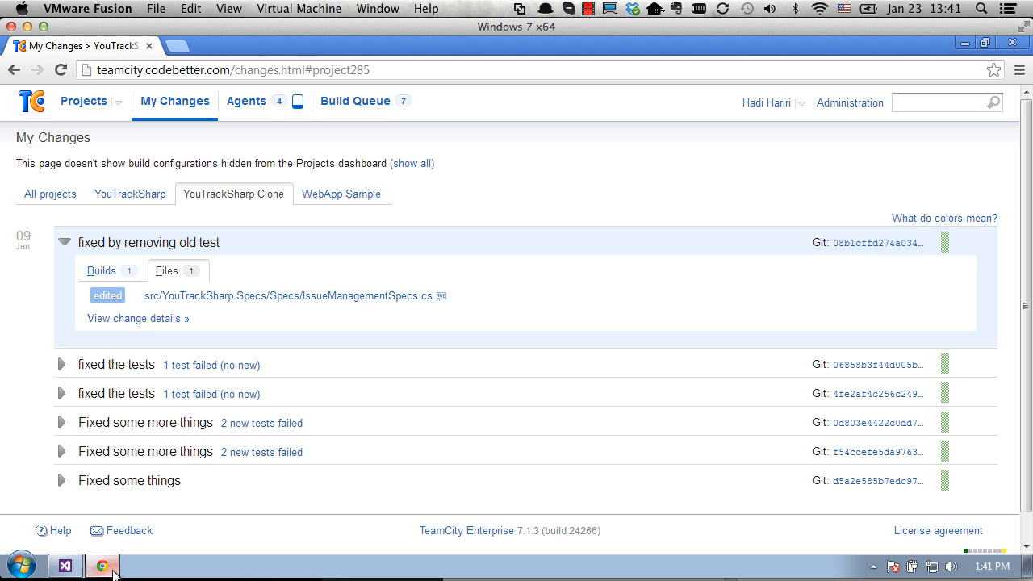
click(137, 318)
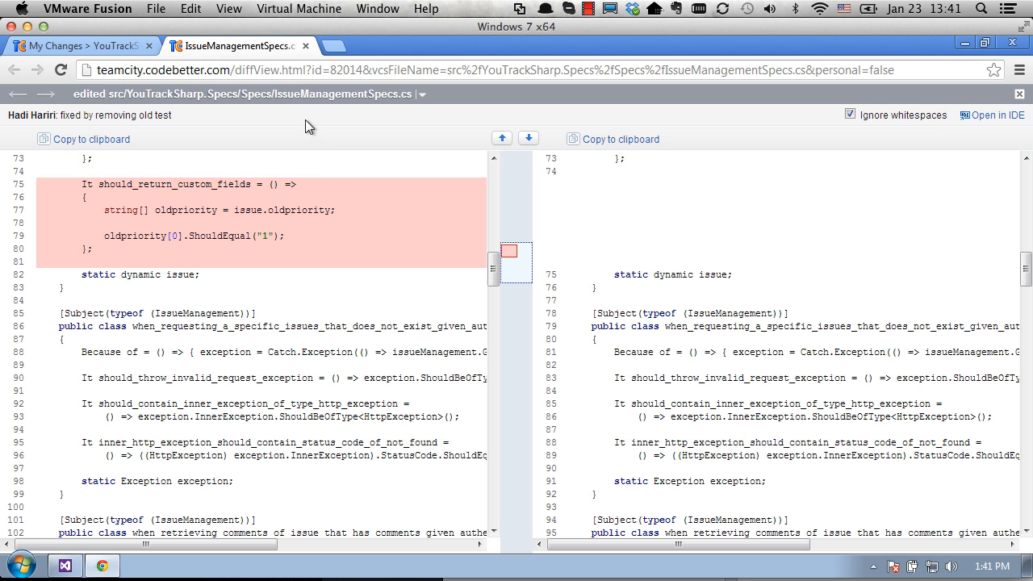
scroll(down, 3)
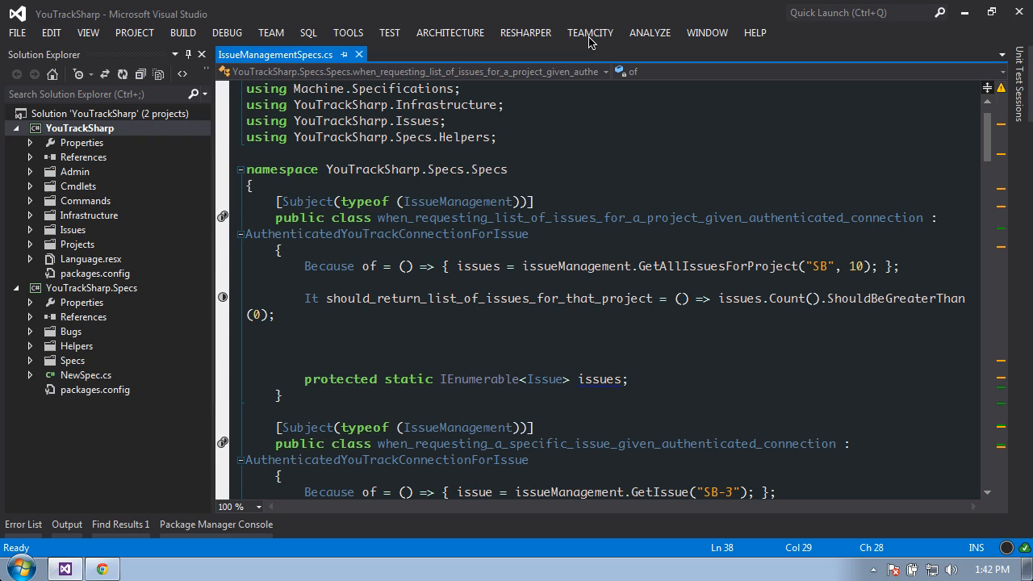
click(591, 33)
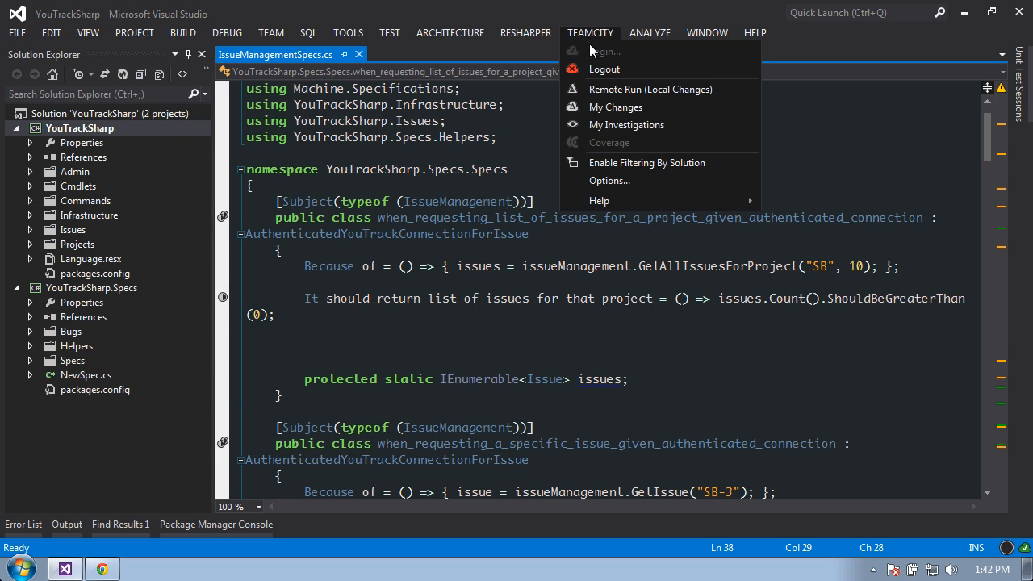
mouse_move(615, 107)
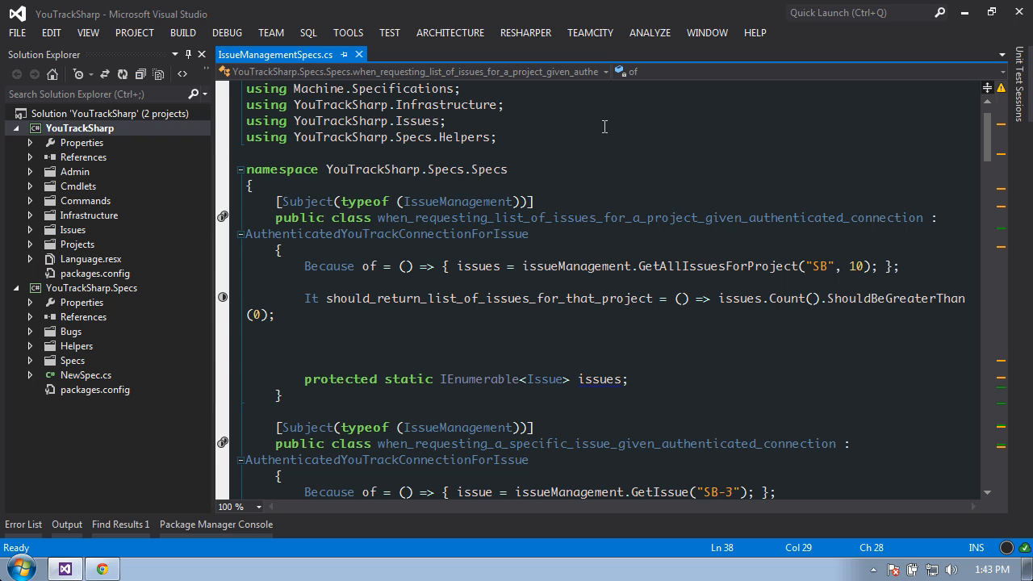
mouse_move(590, 32)
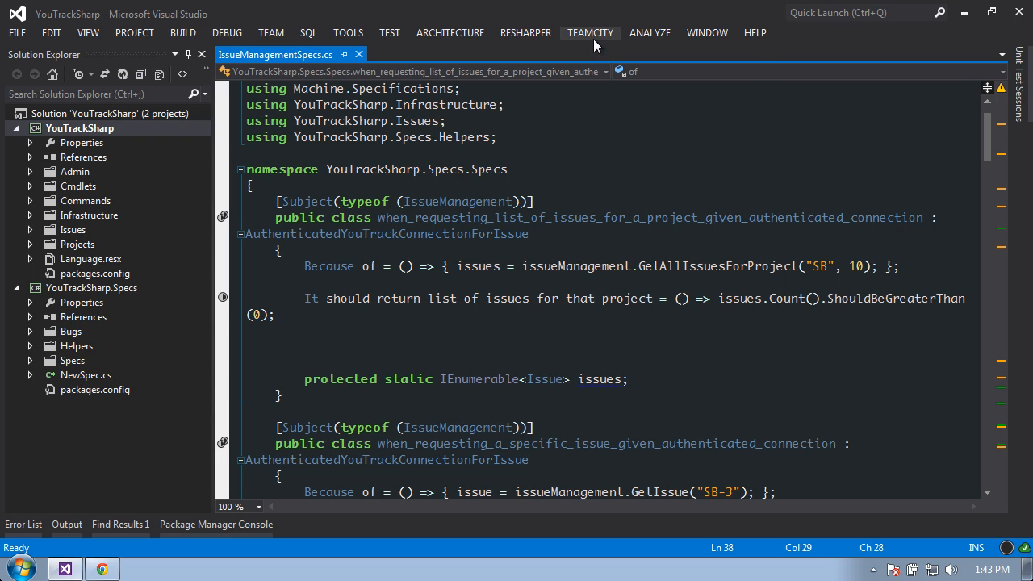
click(591, 33)
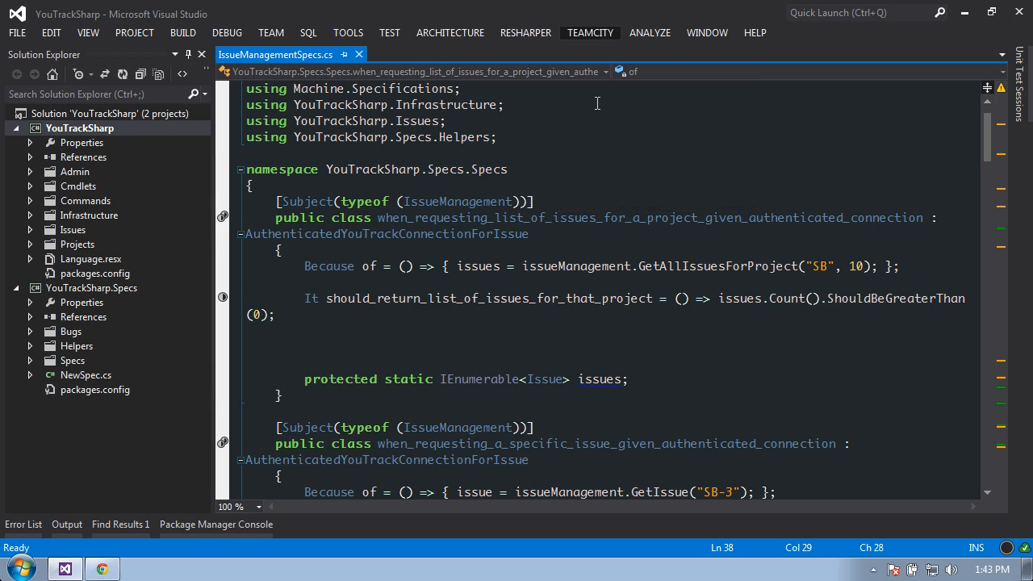
Show TeamCity My Changes in Visual Studio and check which builds contained the pull request #13 merge.
click(590, 32)
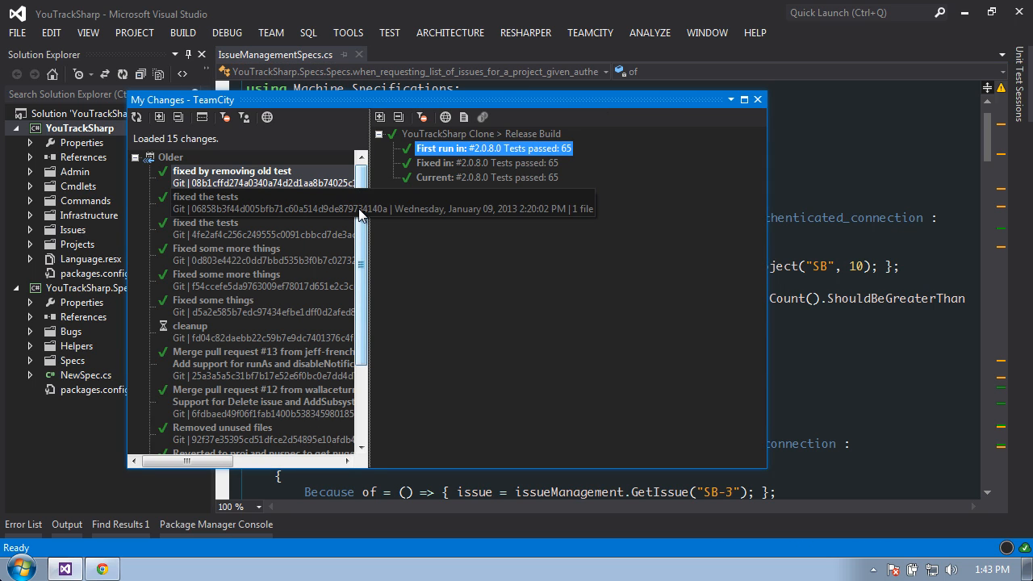
mouse_move(373, 239)
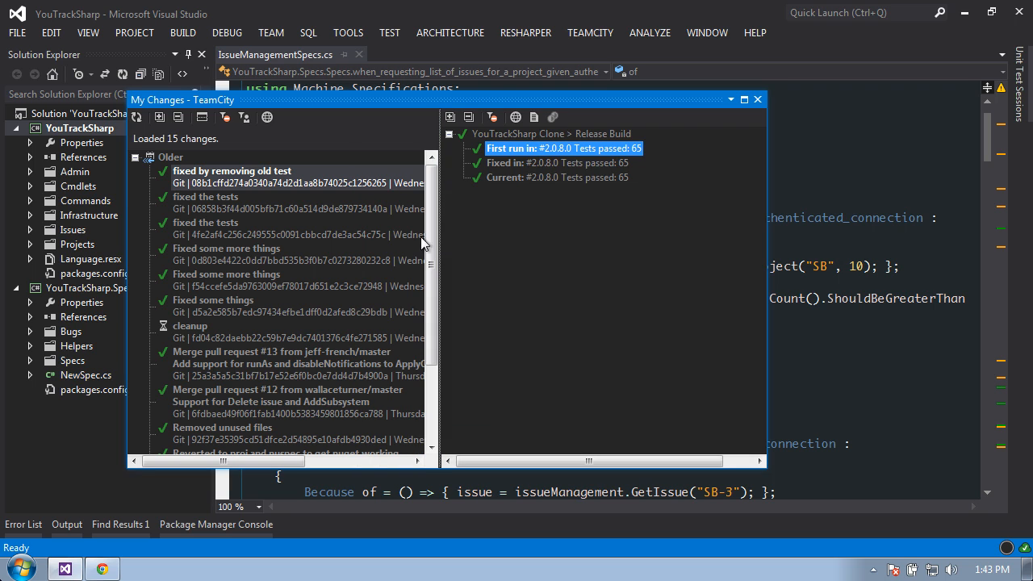
mouse_move(268, 210)
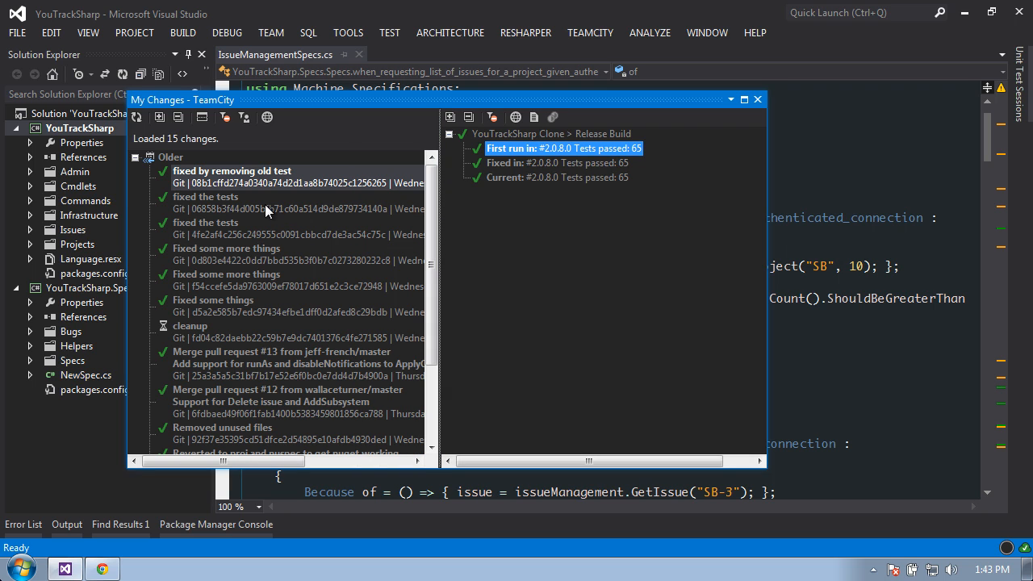
click(234, 229)
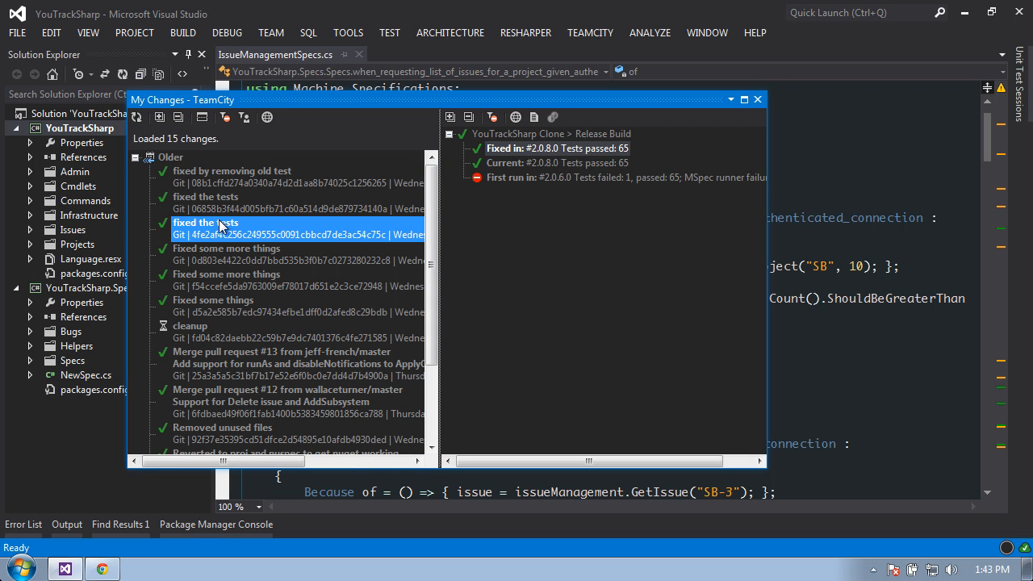
click(226, 249)
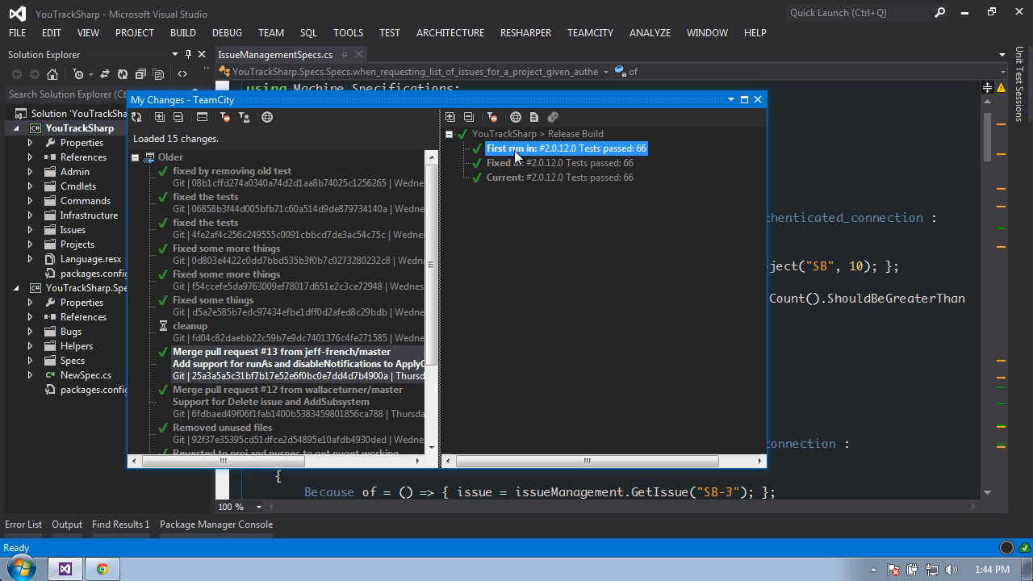
View build #2.0.12.0 on the TeamCity website via Open in Web.
right_click(565, 148)
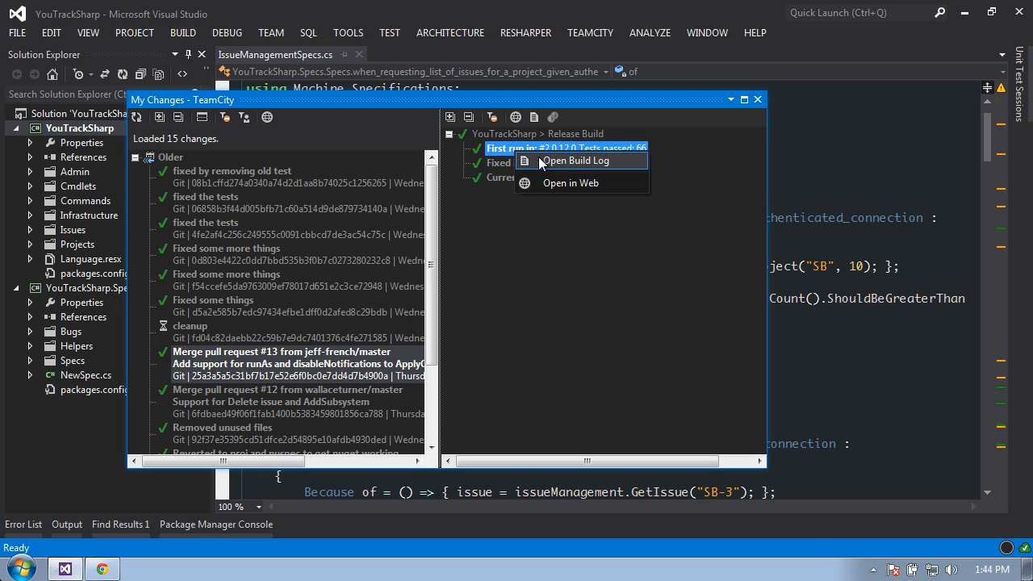
mouse_move(569, 182)
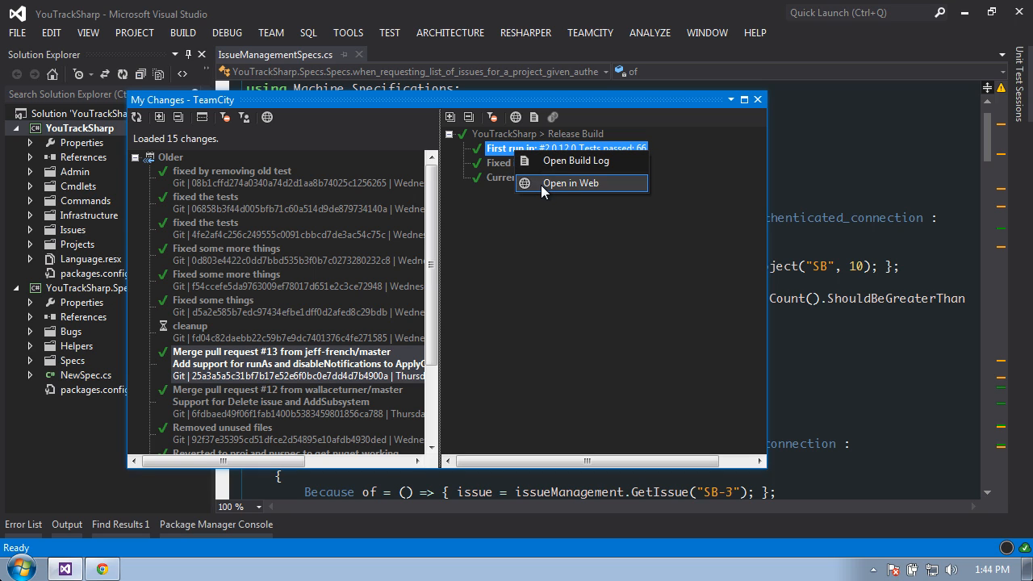
click(575, 159)
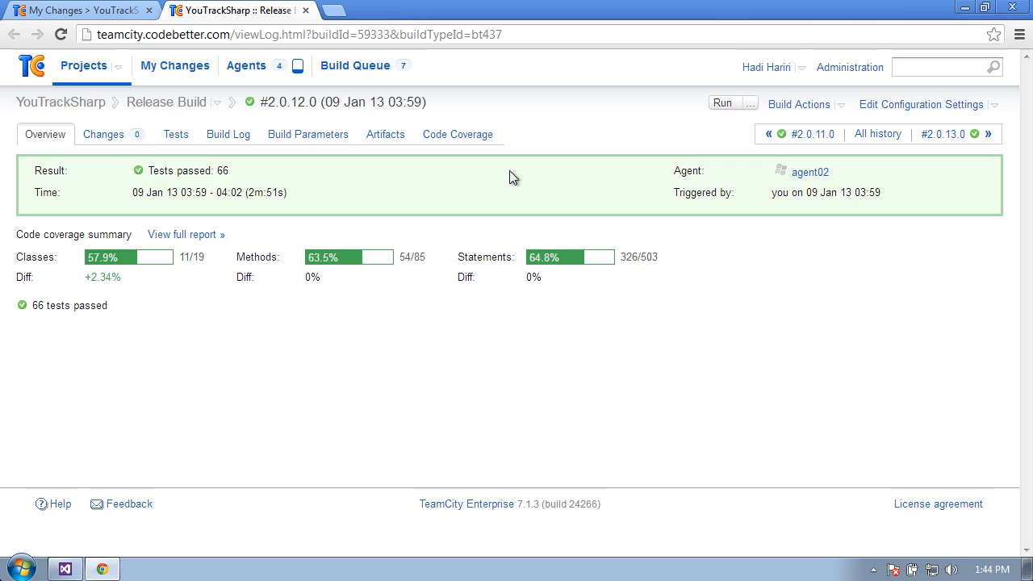
mouse_move(490, 164)
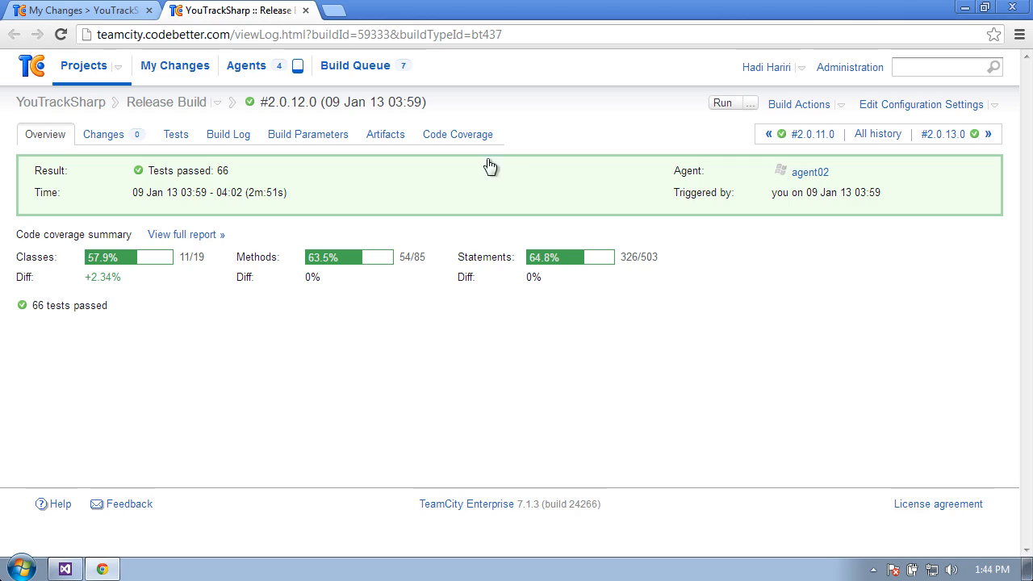
Navigate from the build results page to My Changes, then to the Projects overview.
click(174, 65)
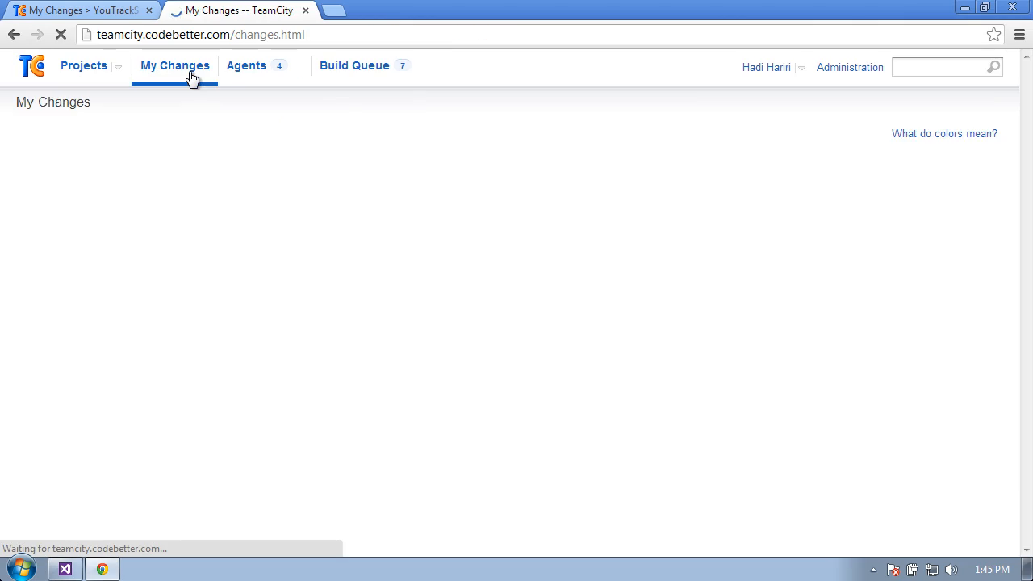
click(84, 65)
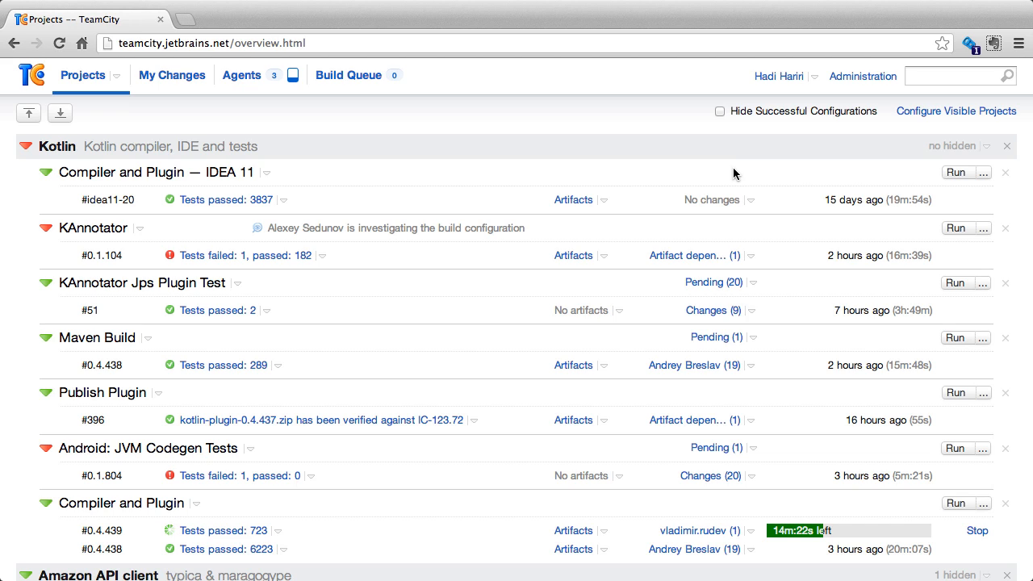
mouse_move(741, 179)
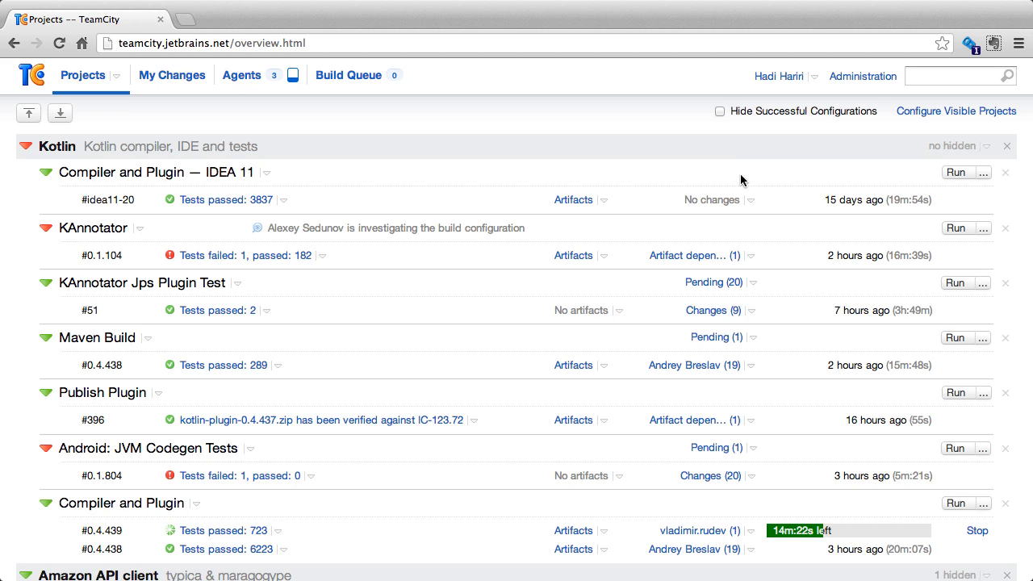
Preview the 20 pending commits of KAnnotator Jps Plugin Test from the Projects overview.
scroll(down, 3)
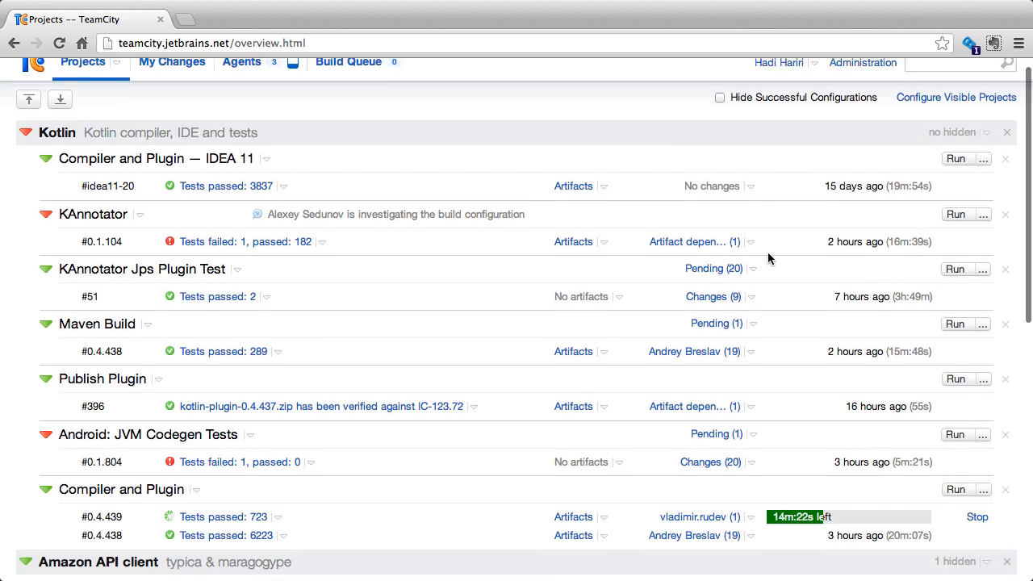
click(752, 247)
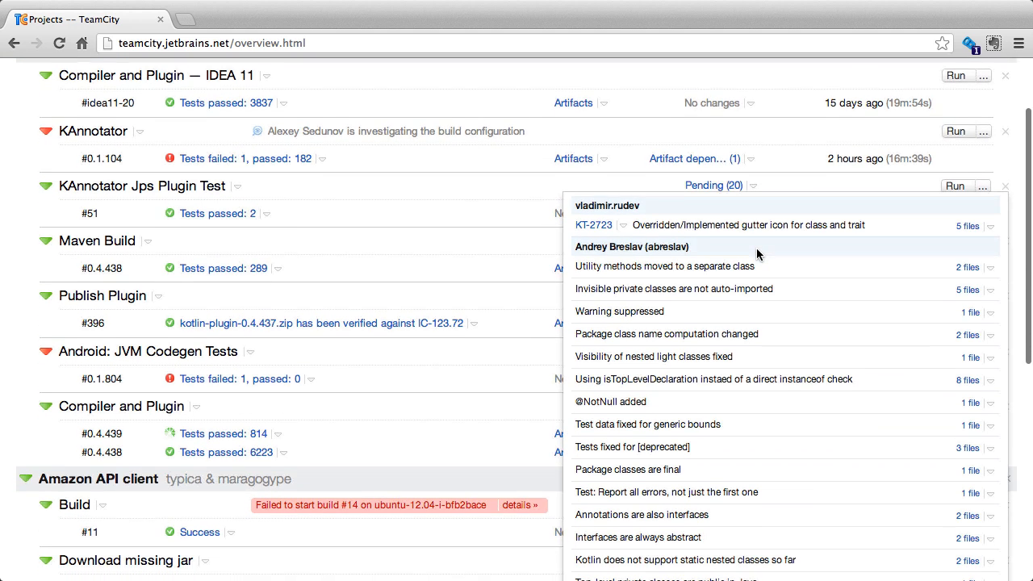
scroll(down, 3)
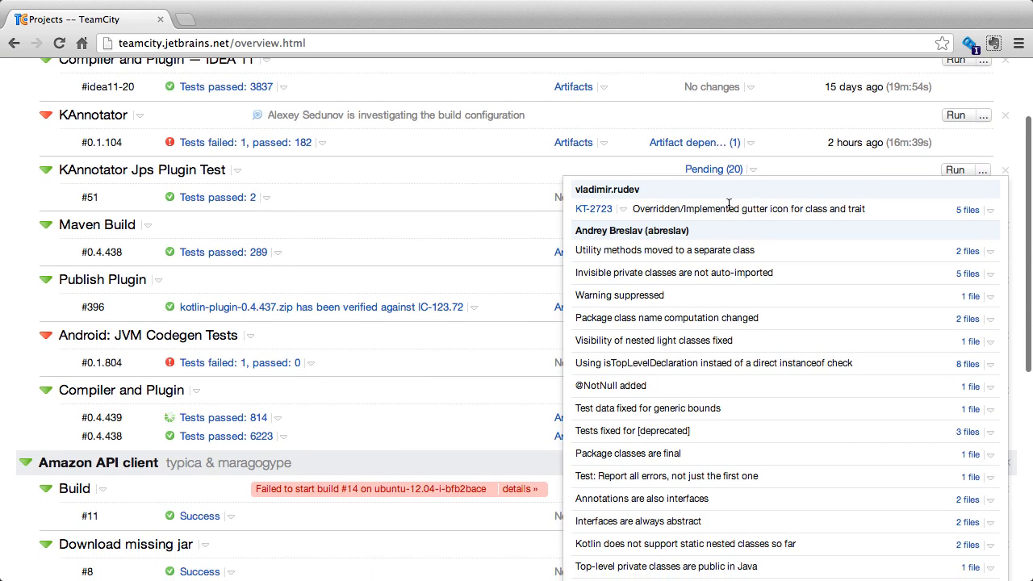
mouse_move(607, 189)
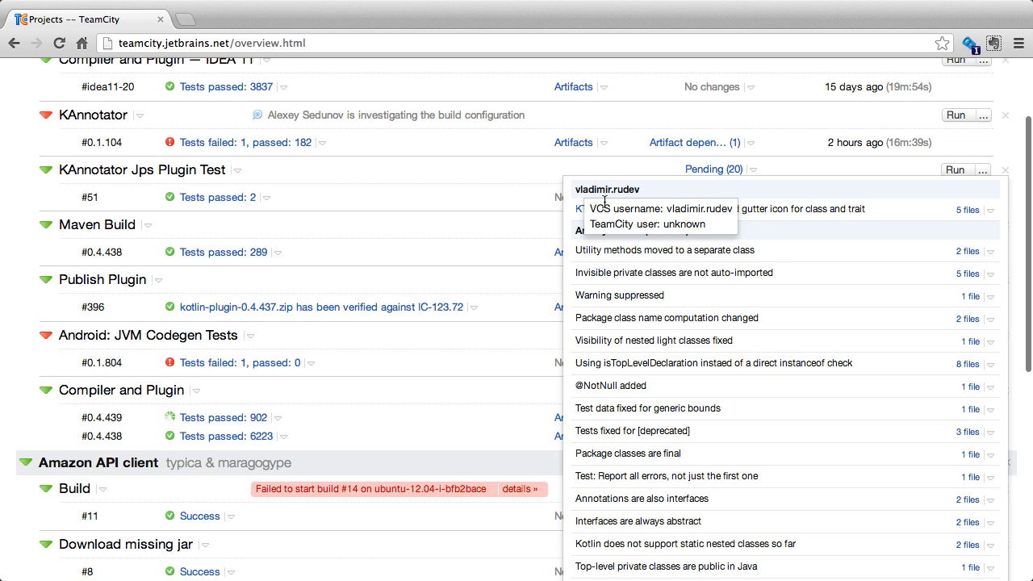
mouse_move(933, 224)
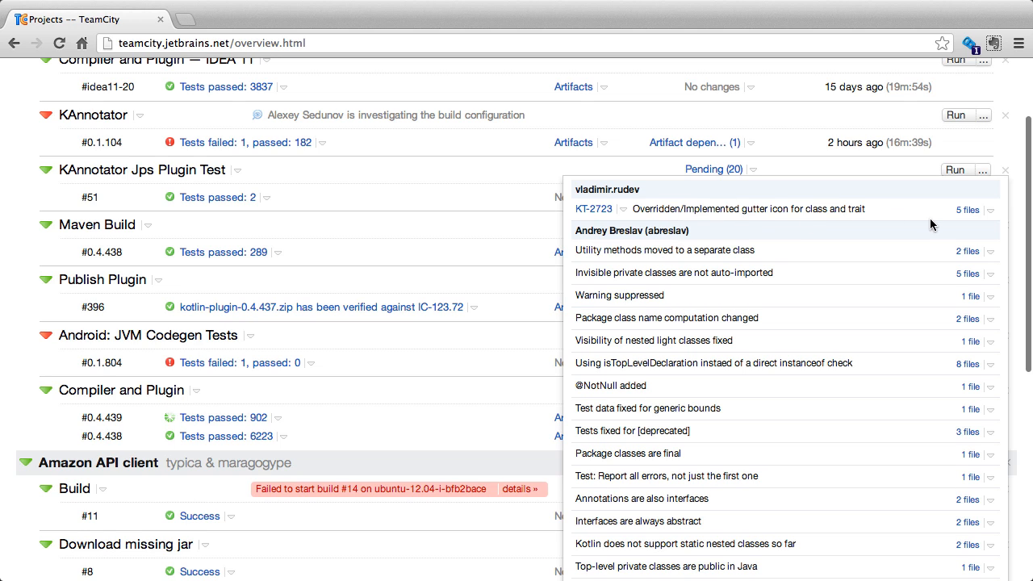
scroll(down, 3)
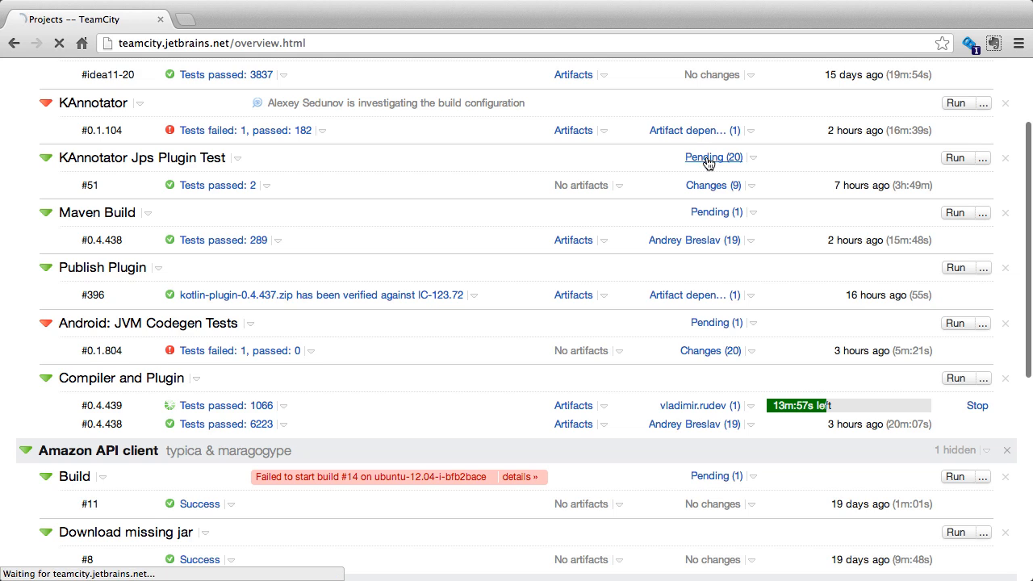
Show the full Pending Changes page listing KAnnotator Jps Plugin Test's 20 unbuilt commits.
click(713, 157)
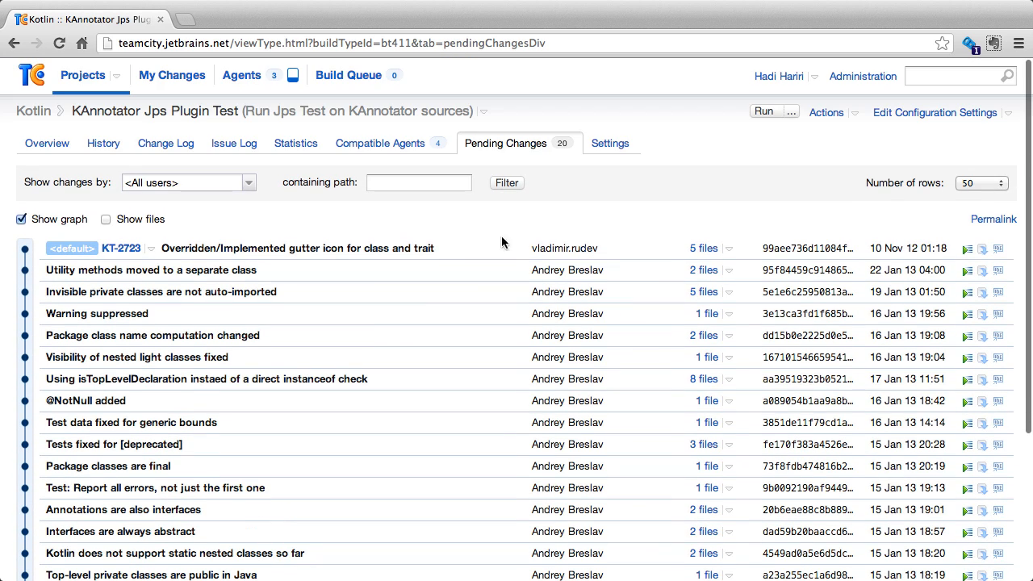
mouse_move(165, 142)
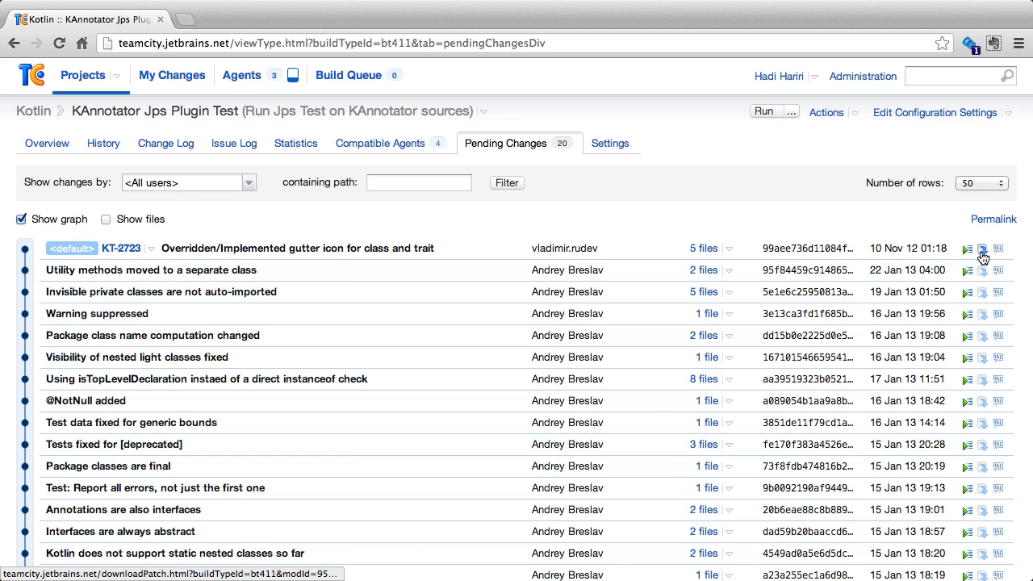
mouse_move(998, 249)
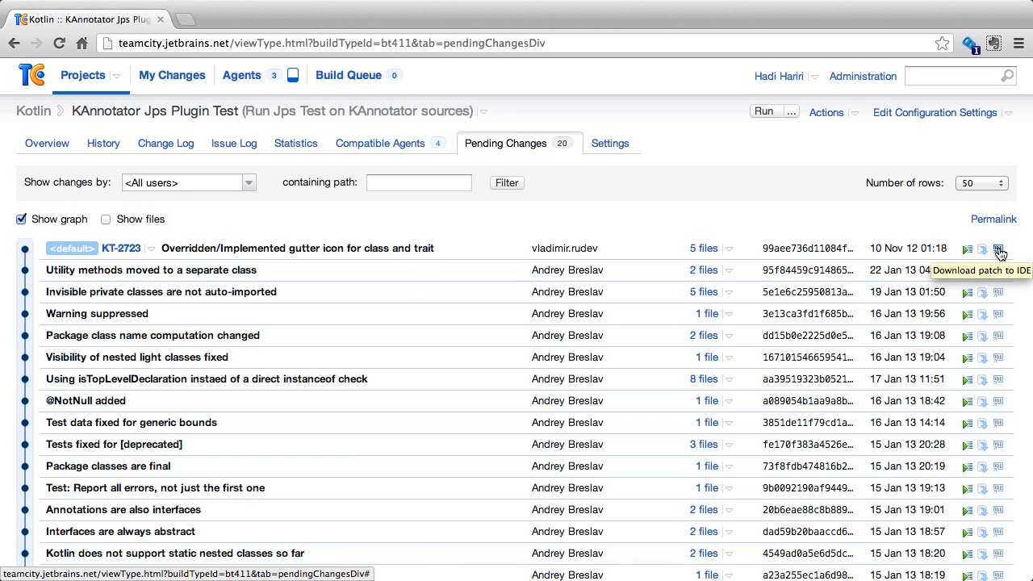
mouse_move(968, 252)
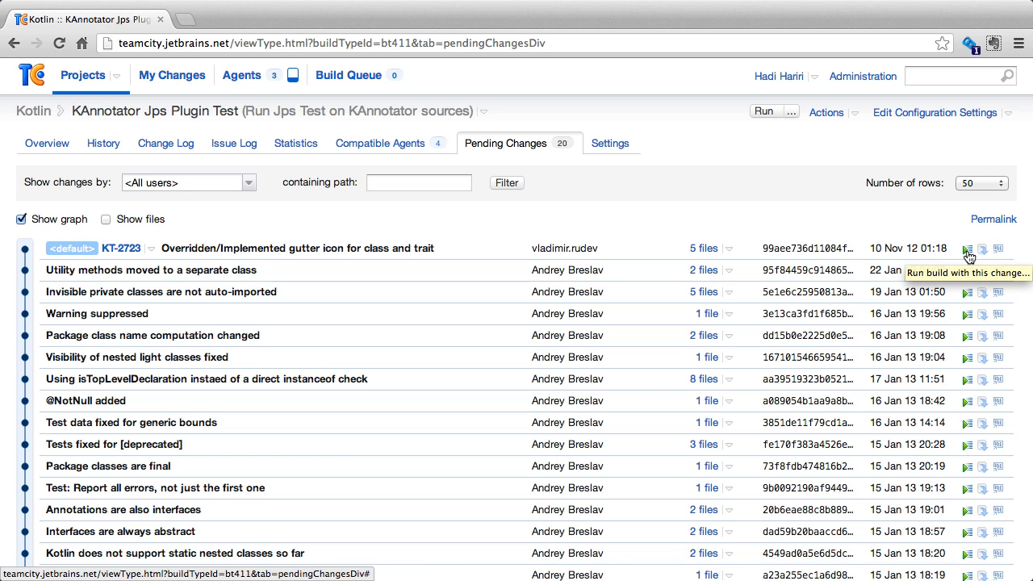